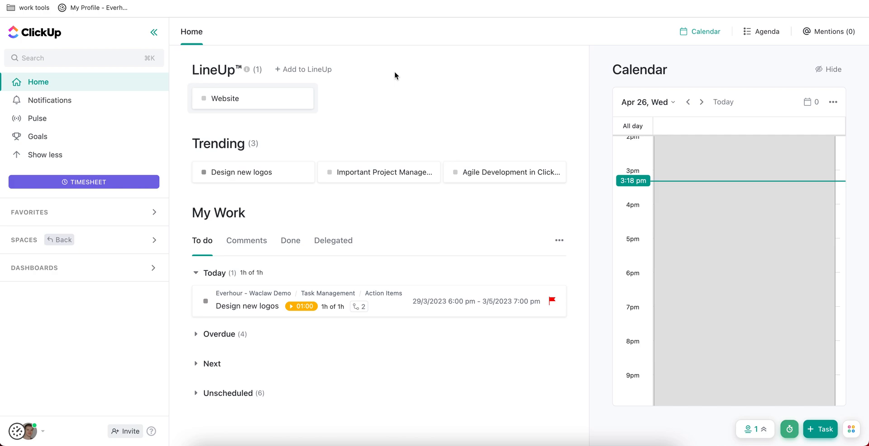
{"action": "mouse_move", "coordinate": [419, 80]}
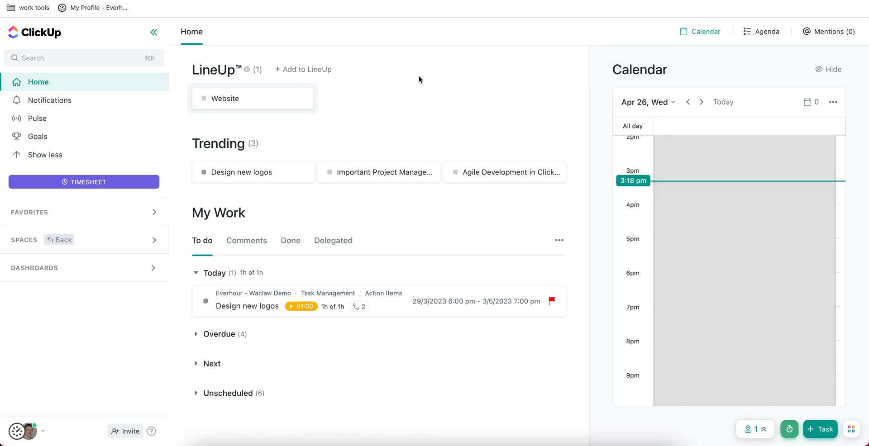
{"action": "mouse_move", "coordinate": [435, 84]}
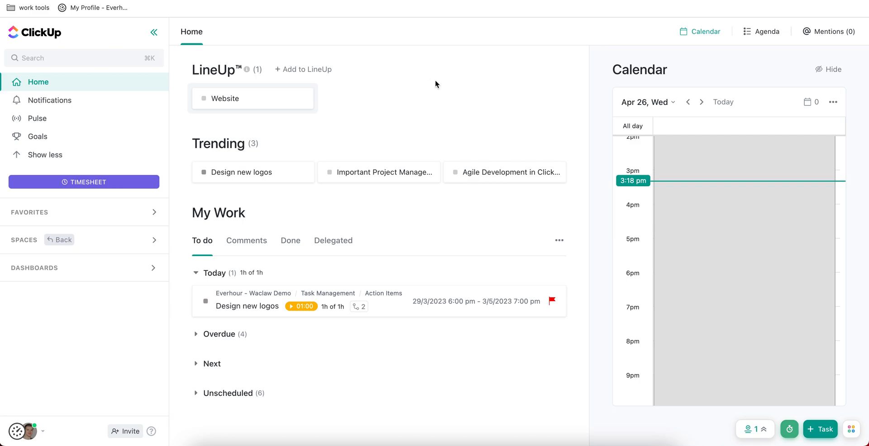
{"action": "mouse_move", "coordinate": [456, 96]}
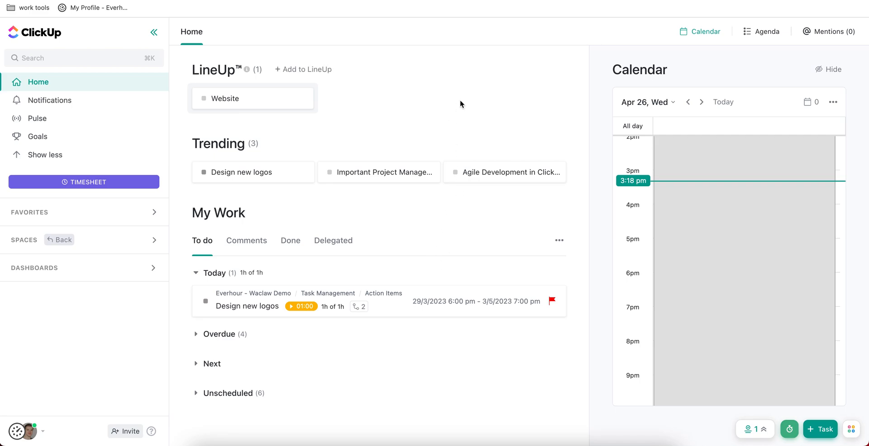
{"action": "mouse_move", "coordinate": [401, 101]}
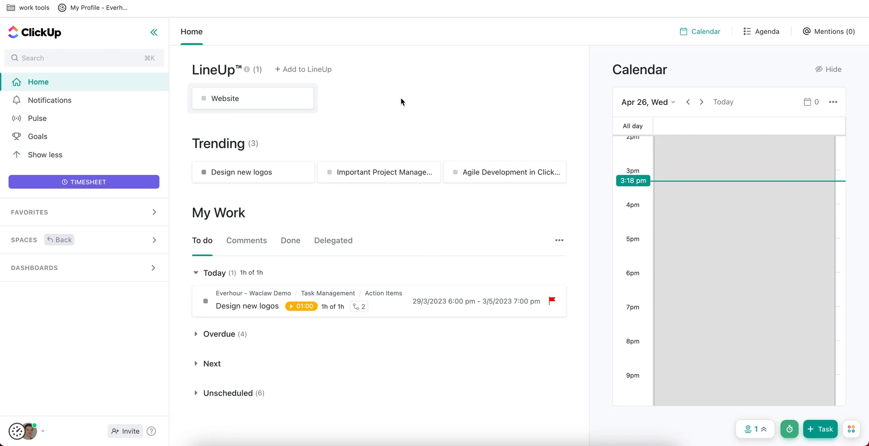
{"action": "mouse_move", "coordinate": [469, 94]}
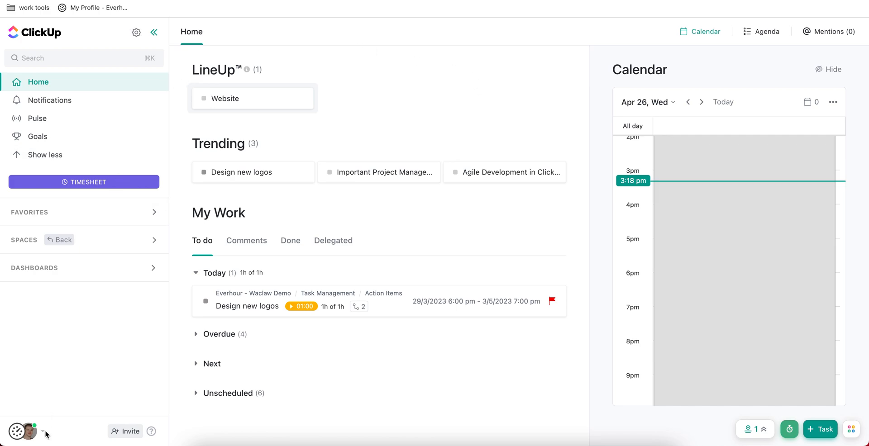
Open the workspace menu and expand Dashboards to show the private Dashboard
{"action": "left_click", "coordinate": [23, 431]}
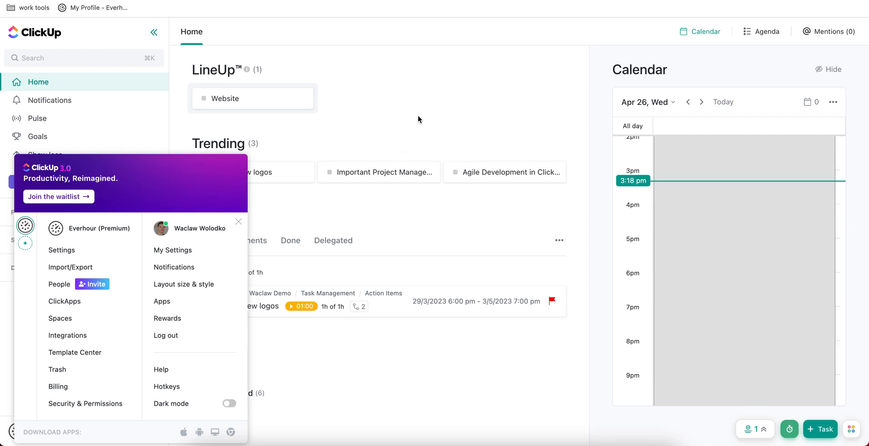
{"action": "left_click", "coordinate": [419, 119]}
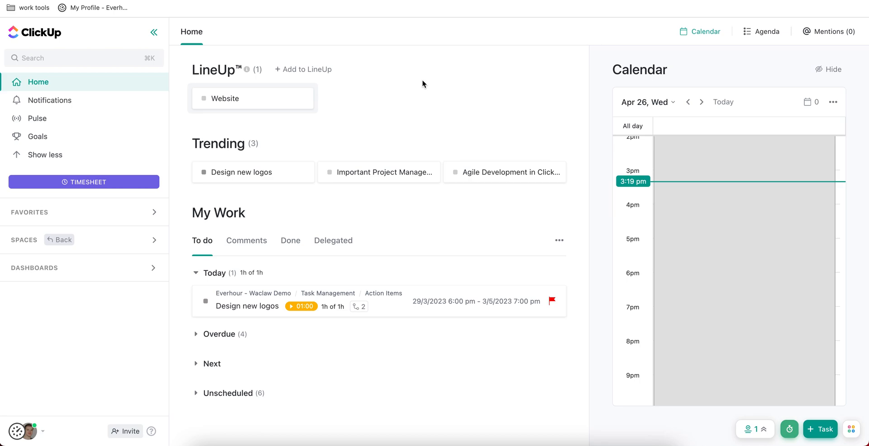
{"action": "mouse_move", "coordinate": [111, 237]}
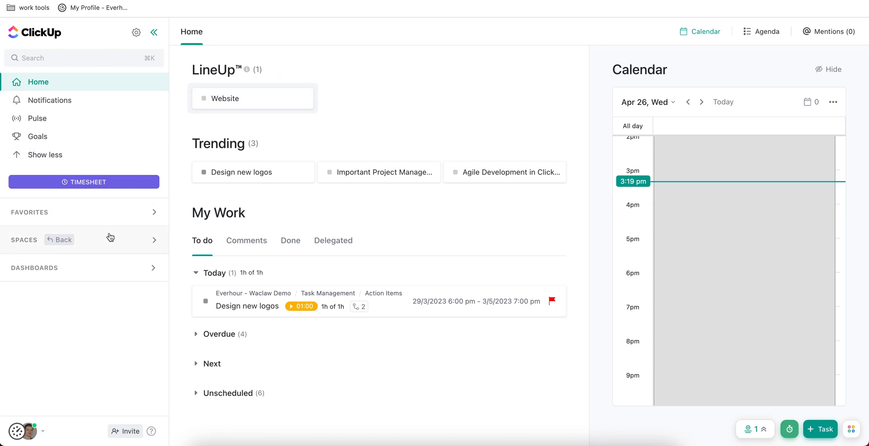
{"action": "mouse_move", "coordinate": [94, 219]}
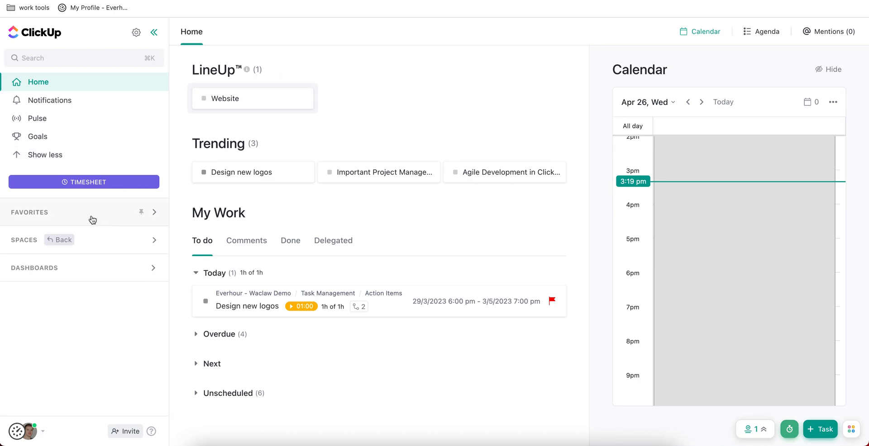
{"action": "mouse_move", "coordinate": [32, 248]}
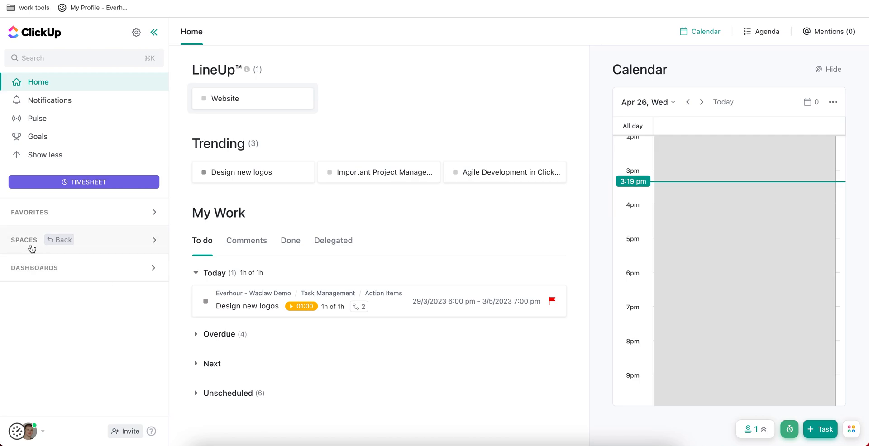
{"action": "mouse_move", "coordinate": [28, 247]}
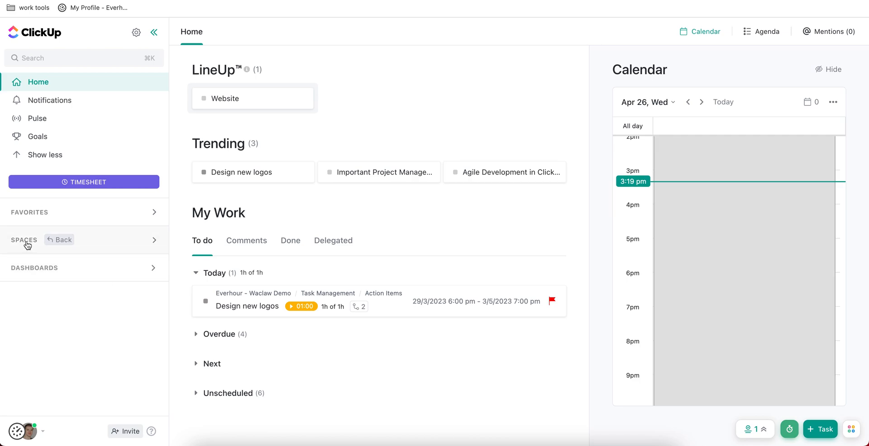
{"action": "mouse_move", "coordinate": [32, 246]}
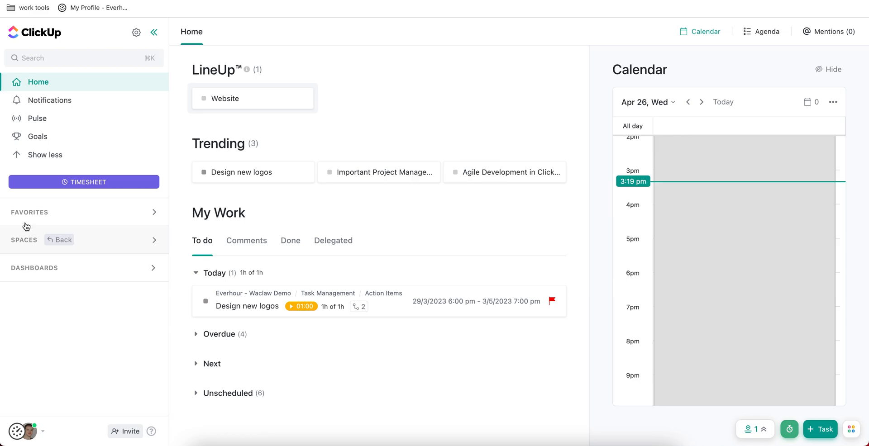
{"action": "mouse_move", "coordinate": [155, 216]}
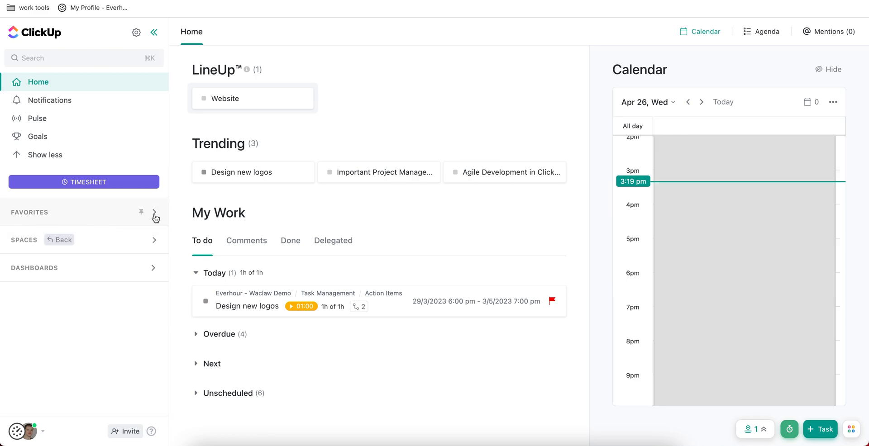
{"action": "mouse_move", "coordinate": [160, 217]}
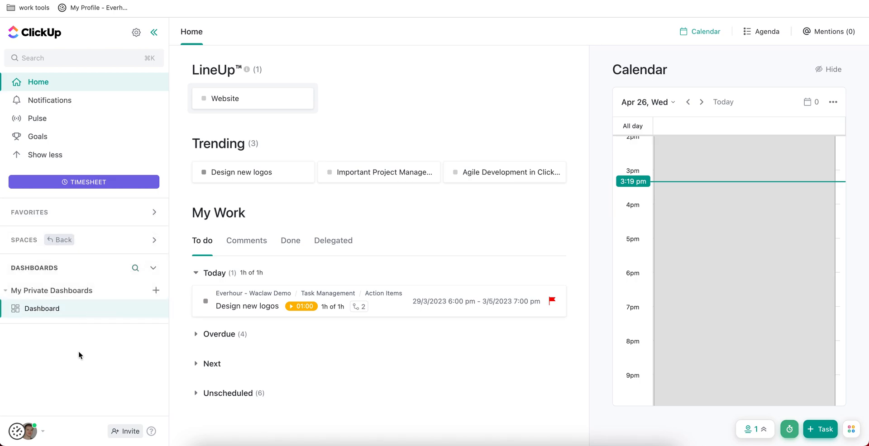
Collapse Dashboards and expand Spaces to list the sample spaces and Everhour - Waclaw Demo
{"action": "left_click", "coordinate": [156, 271]}
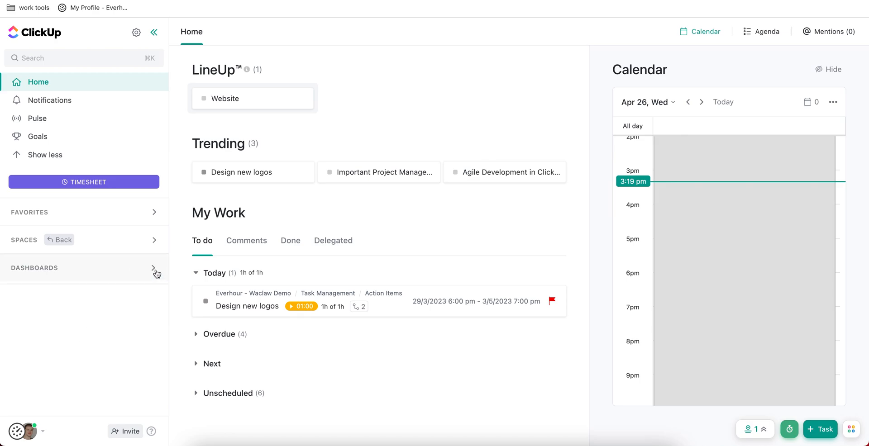
{"action": "left_click", "coordinate": [157, 239]}
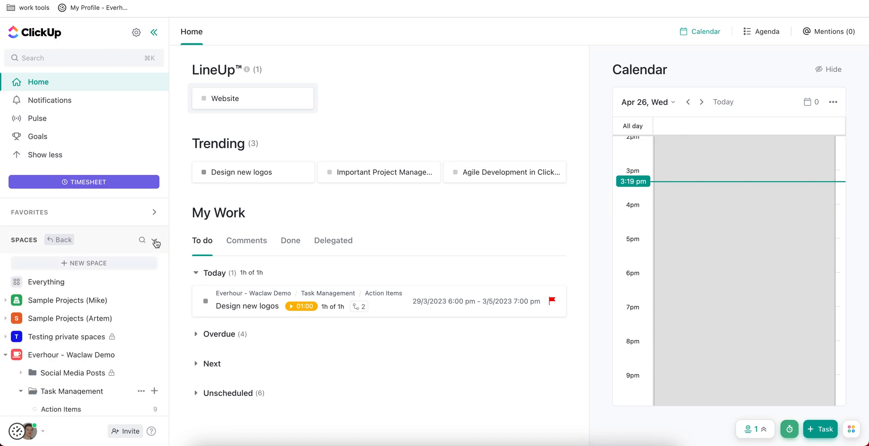
{"action": "mouse_move", "coordinate": [156, 288]}
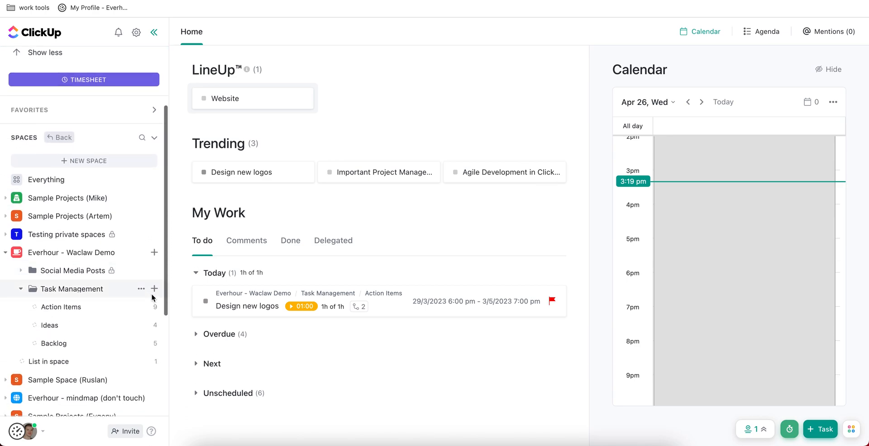
{"action": "mouse_move", "coordinate": [155, 253]}
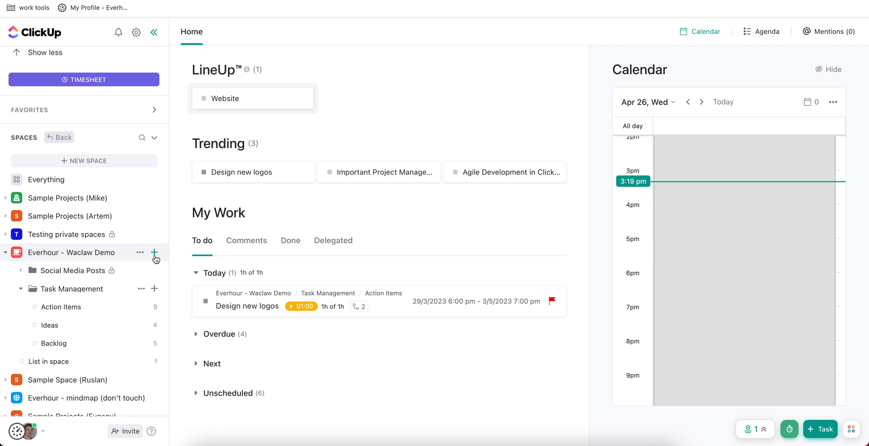
{"action": "mouse_move", "coordinate": [141, 253]}
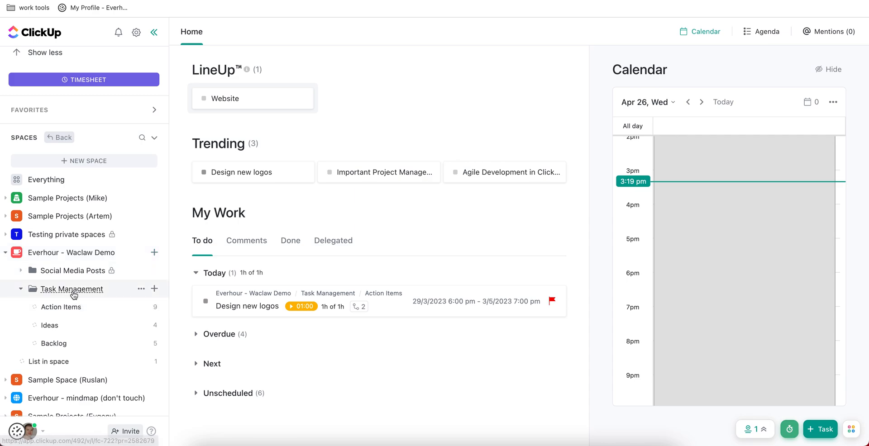
Open the Task Management folder, then its Action Items list grouped by Revision, Review, In Progress, To Do
{"action": "left_click", "coordinate": [71, 289]}
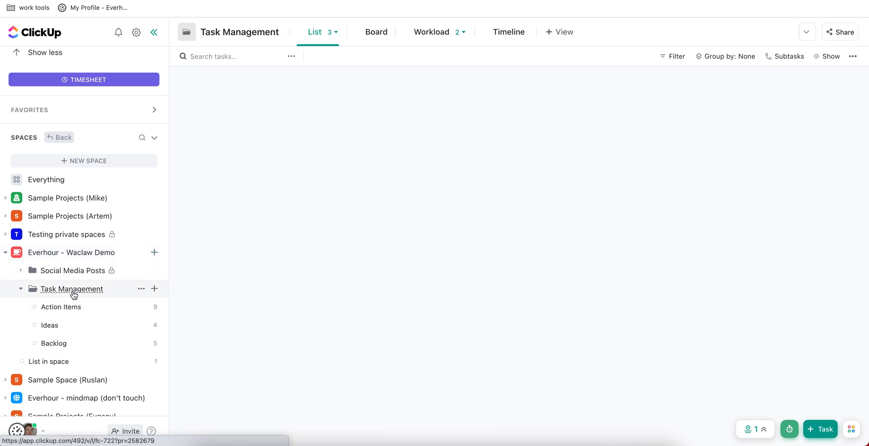
{"action": "left_click", "coordinate": [71, 288]}
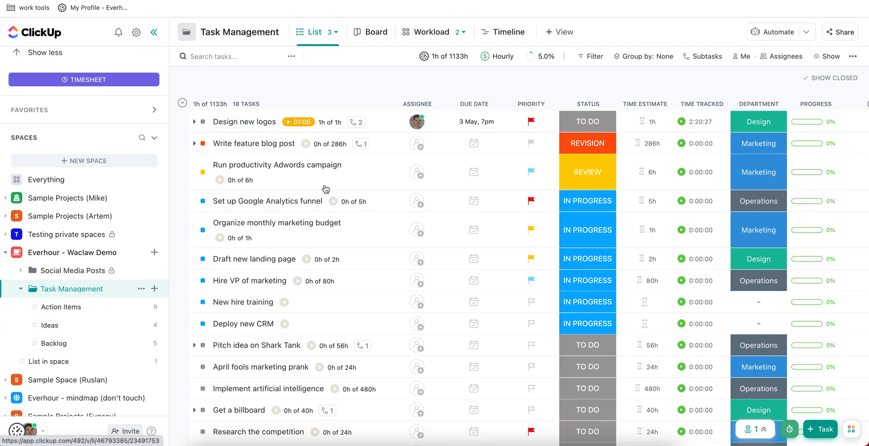
{"action": "mouse_move", "coordinate": [360, 255]}
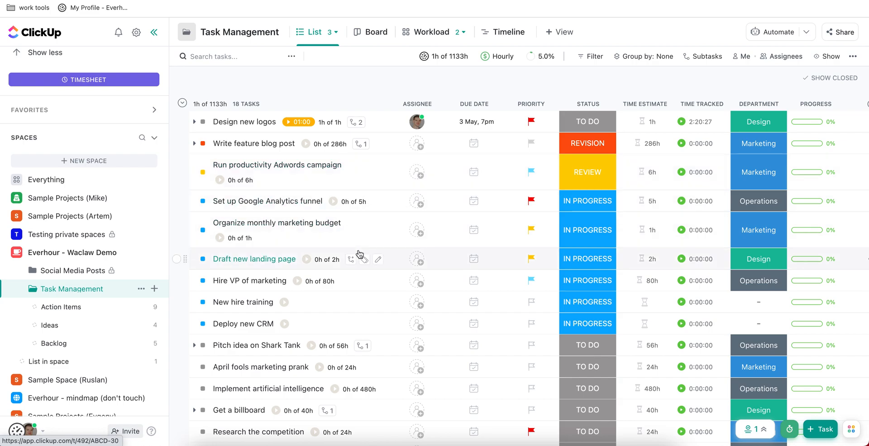
{"action": "left_click", "coordinate": [61, 307]}
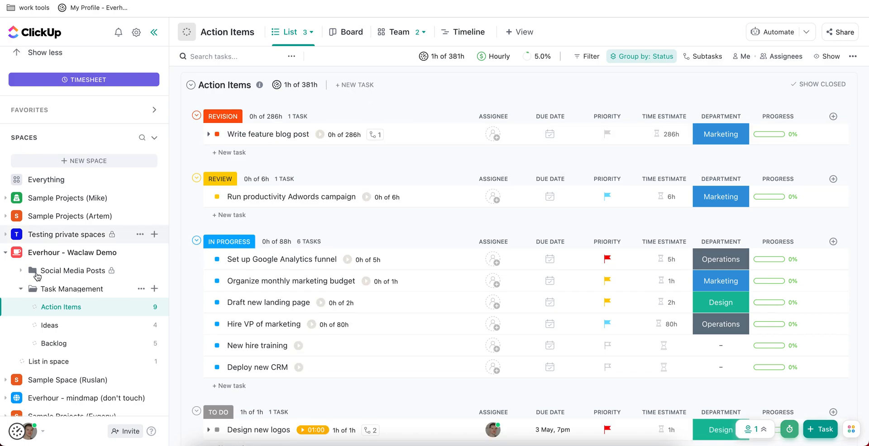
Reload the Task Management folder's List view with all 18 tasks, estimates and tracked time
{"action": "left_click", "coordinate": [71, 288]}
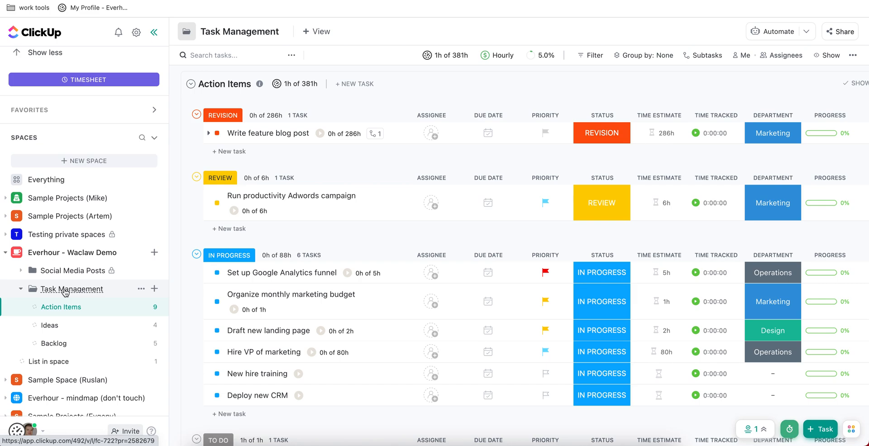
{"action": "left_click", "coordinate": [71, 289]}
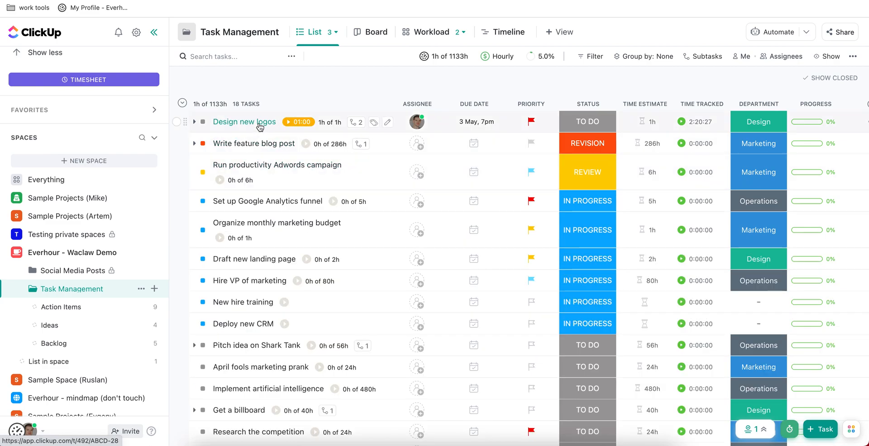
Open the Design new logos task and scroll down to its Custom Fields section
{"action": "left_click", "coordinate": [245, 122]}
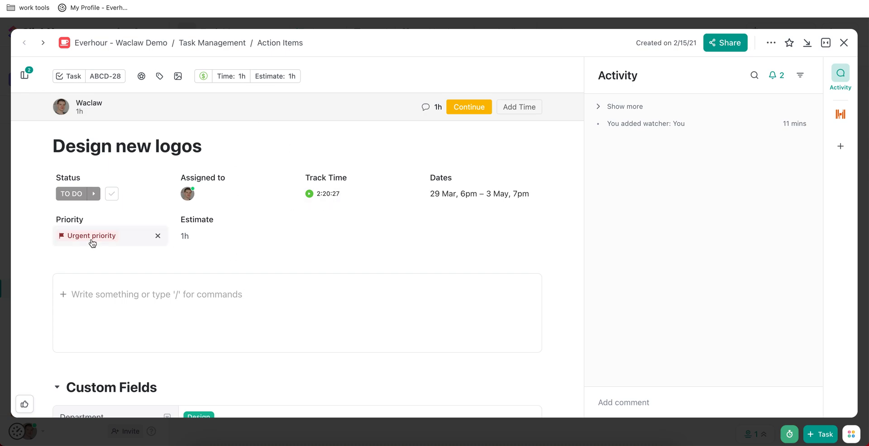
{"action": "mouse_move", "coordinate": [111, 248]}
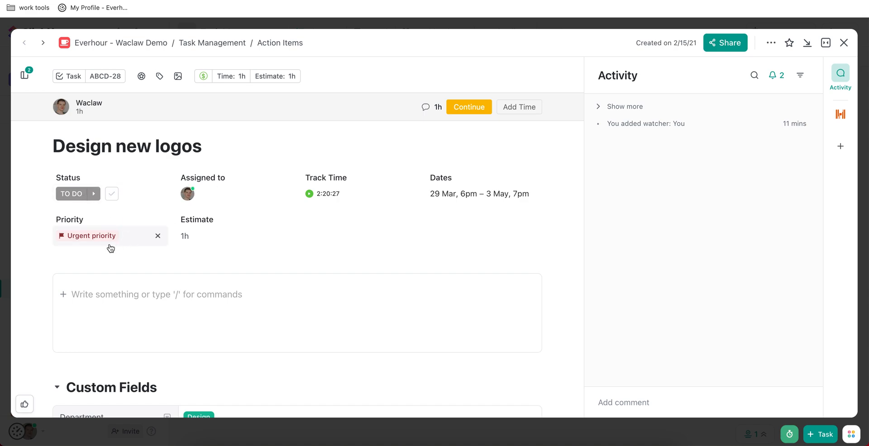
{"action": "mouse_move", "coordinate": [109, 247]}
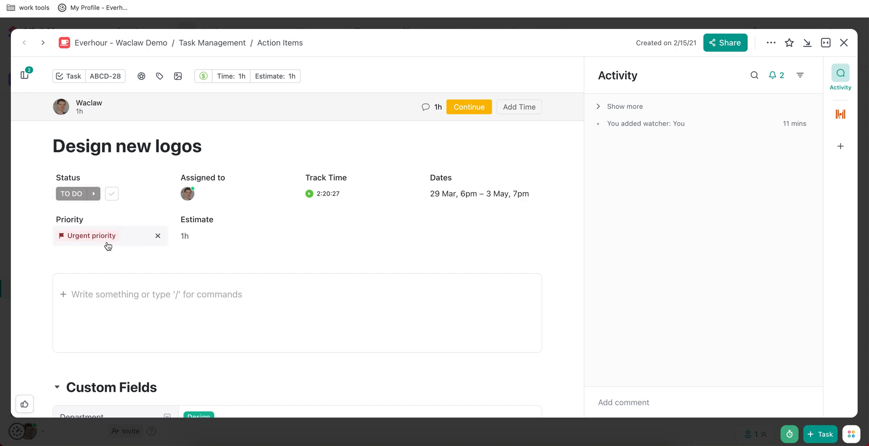
{"action": "scroll", "scroll_direction": "down", "scroll_amount": 3}
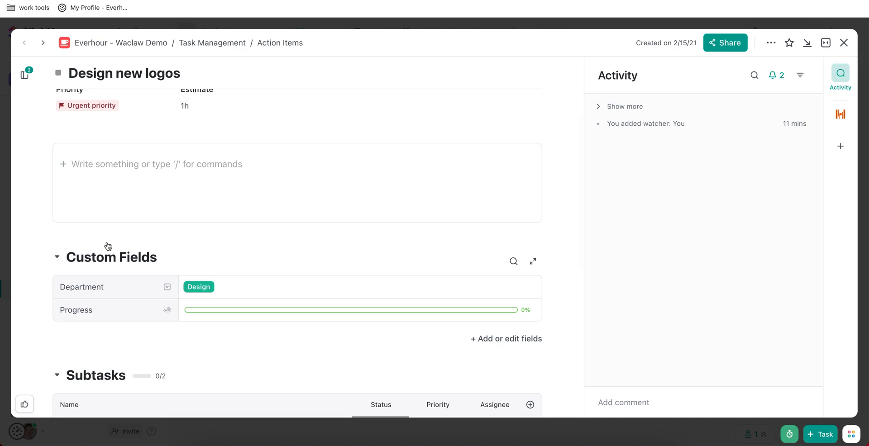
{"action": "scroll", "scroll_direction": "down", "scroll_amount": 3}
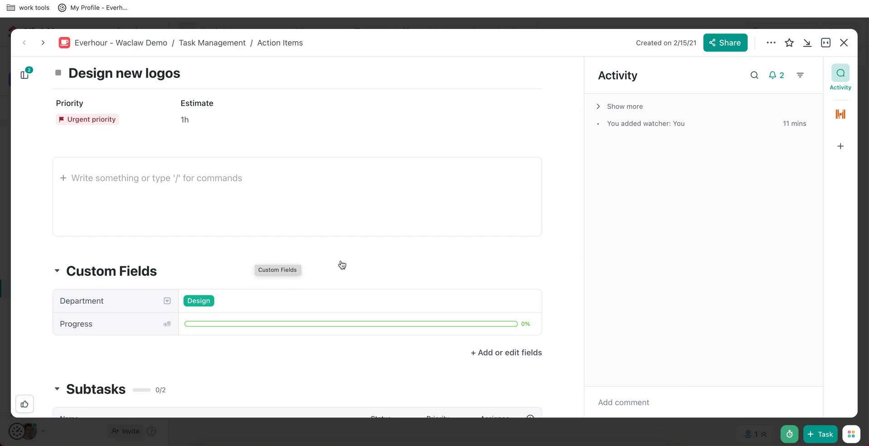
{"action": "mouse_move", "coordinate": [148, 270]}
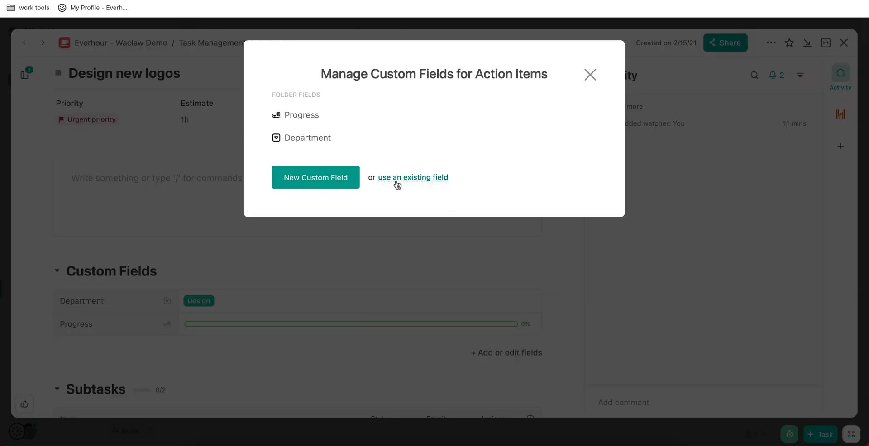
Browse the Create field catalogue of custom field types, then close it
{"action": "left_click", "coordinate": [316, 177]}
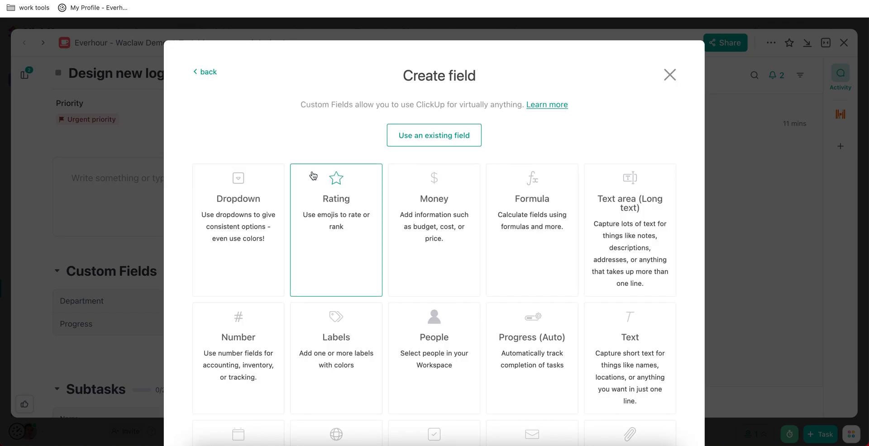
{"action": "scroll", "scroll_direction": "down", "scroll_amount": 3}
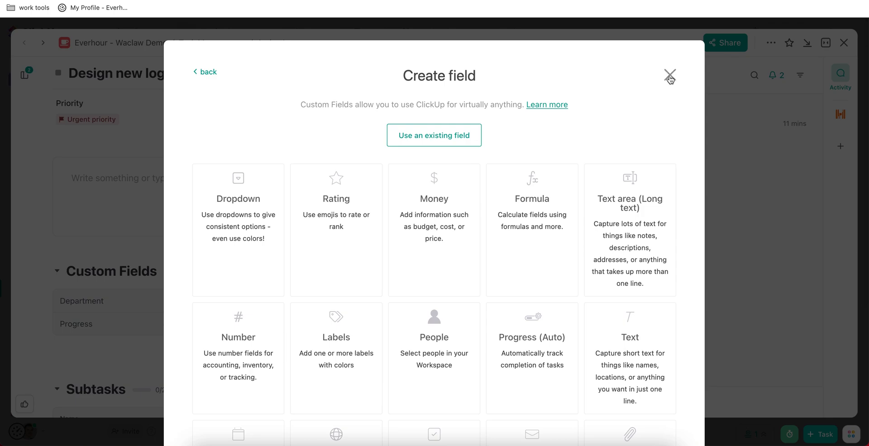
{"action": "left_click", "coordinate": [669, 75]}
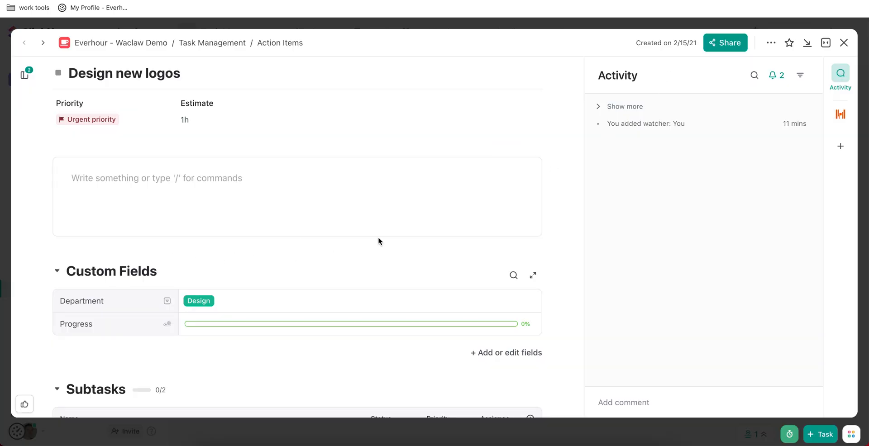
{"action": "mouse_move", "coordinate": [407, 258]}
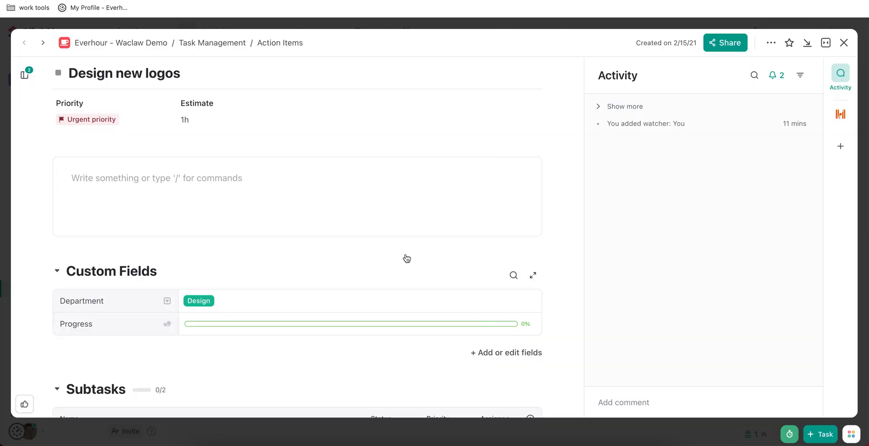
{"action": "mouse_move", "coordinate": [407, 258]}
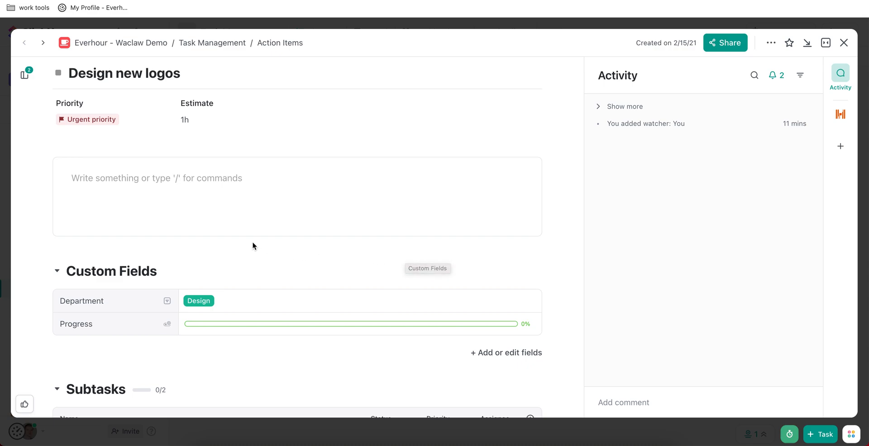
{"action": "mouse_move", "coordinate": [294, 236]}
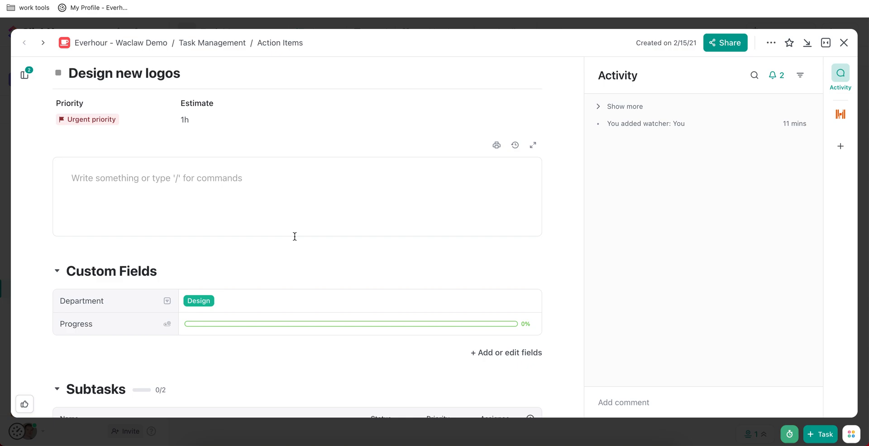
Close the Design new logos task to get back to the 18-task list
{"action": "left_click", "coordinate": [843, 42]}
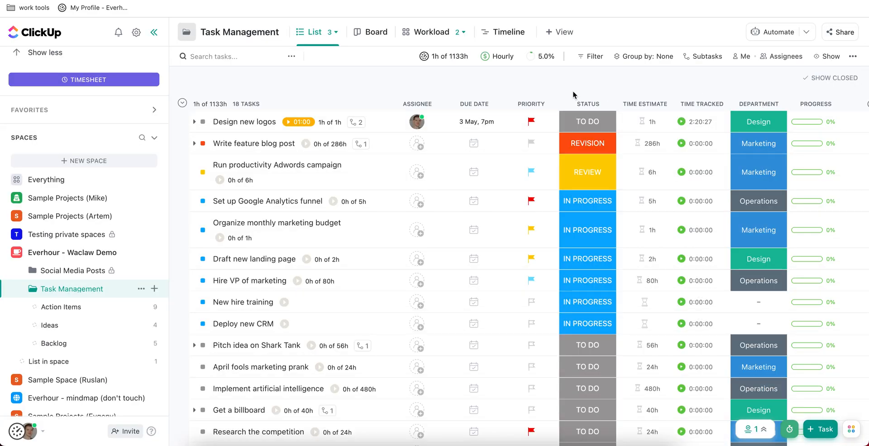
{"action": "mouse_move", "coordinate": [546, 142]}
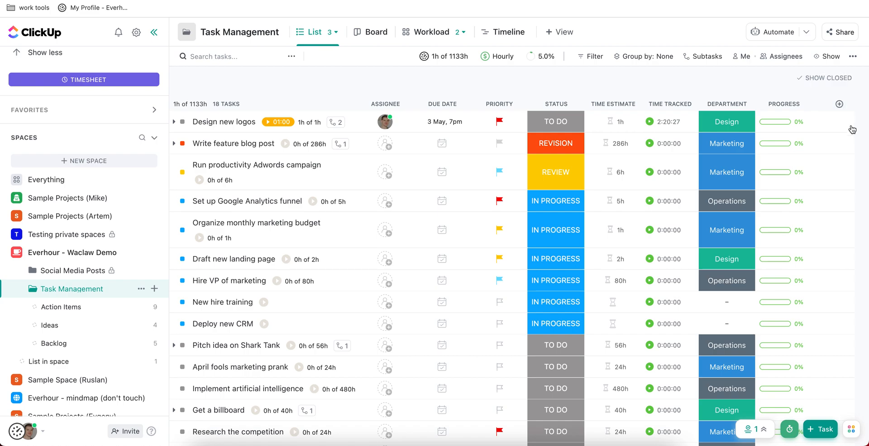
{"action": "mouse_move", "coordinate": [828, 143]}
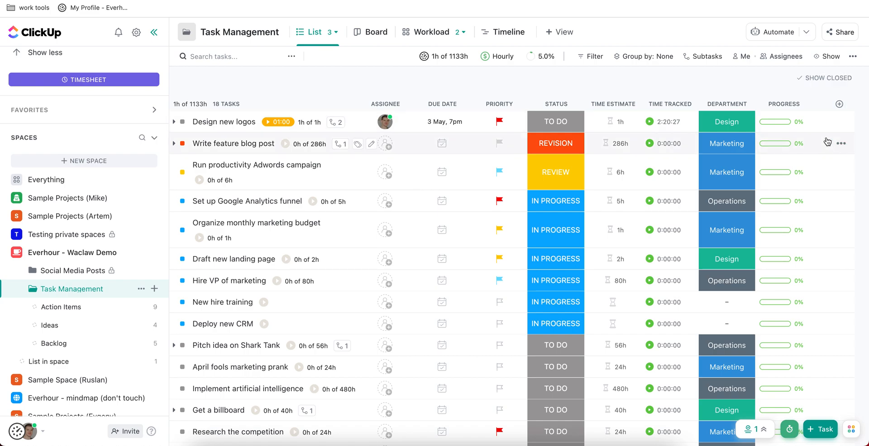
{"action": "mouse_move", "coordinate": [646, 37]}
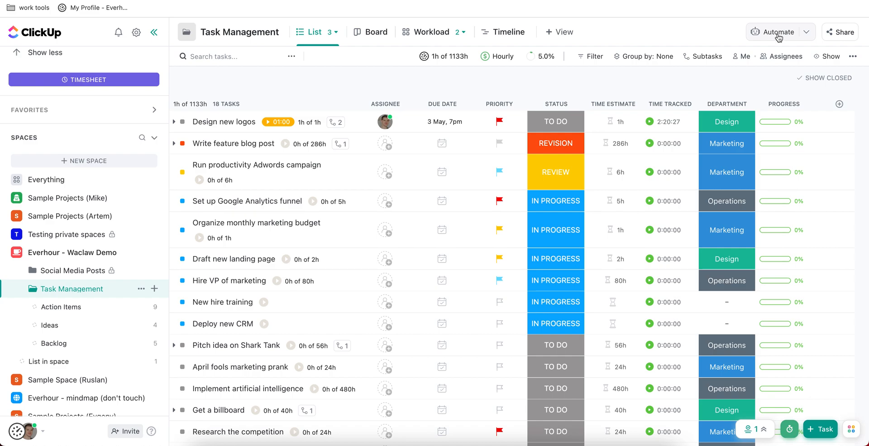
Check the folder's automations, then go to ClickApps settings under Customize Folder
{"action": "left_click", "coordinate": [777, 32]}
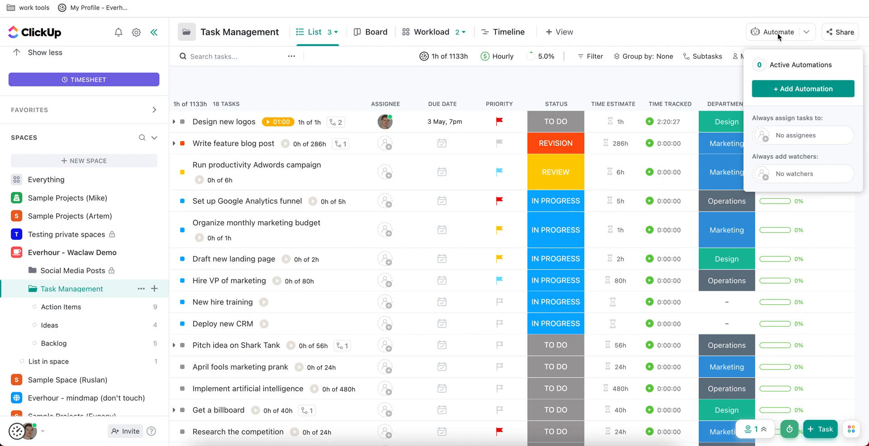
{"action": "mouse_move", "coordinate": [813, 27]}
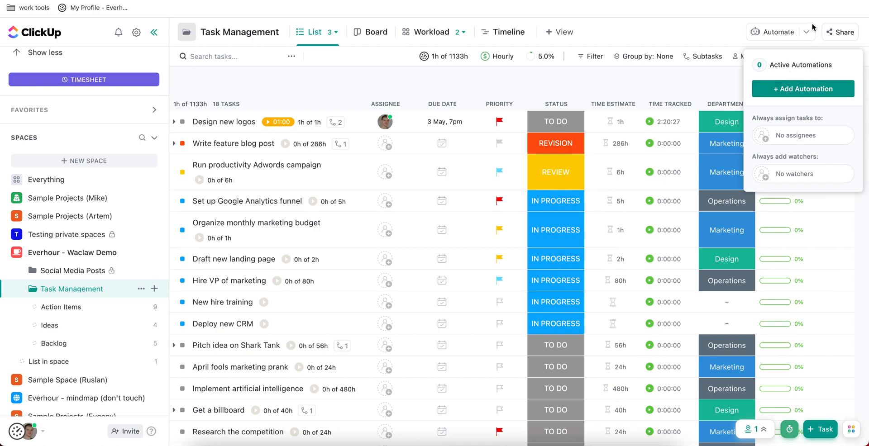
{"action": "left_click", "coordinate": [808, 32]}
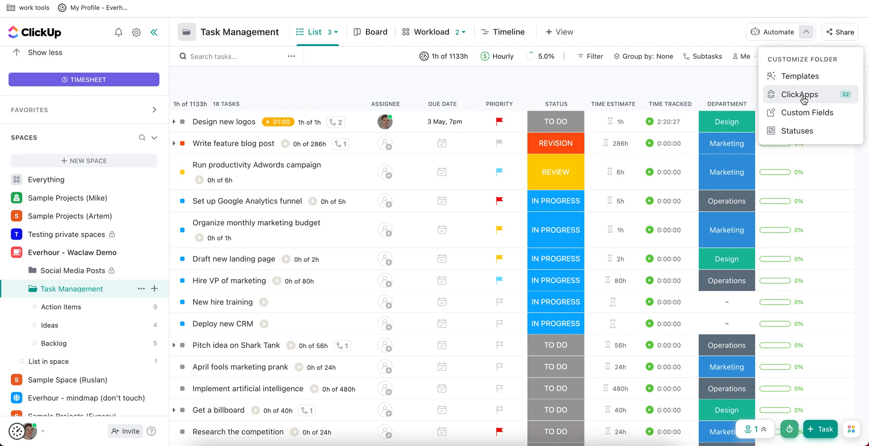
{"action": "left_click", "coordinate": [800, 95]}
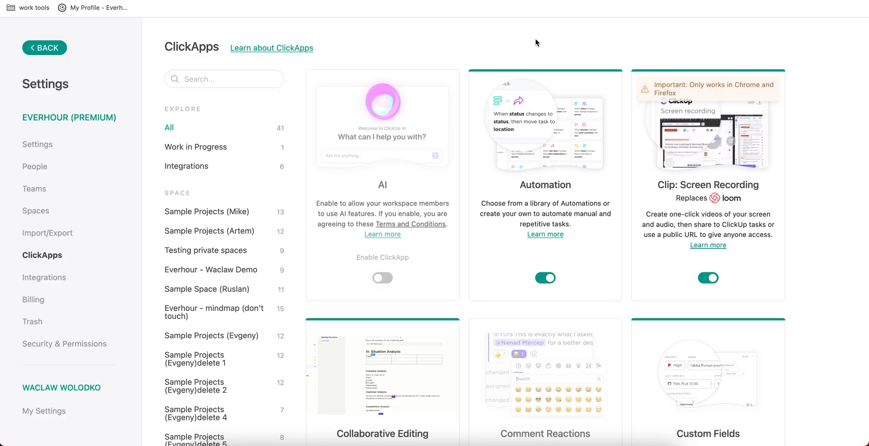
{"action": "mouse_move", "coordinate": [521, 196]}
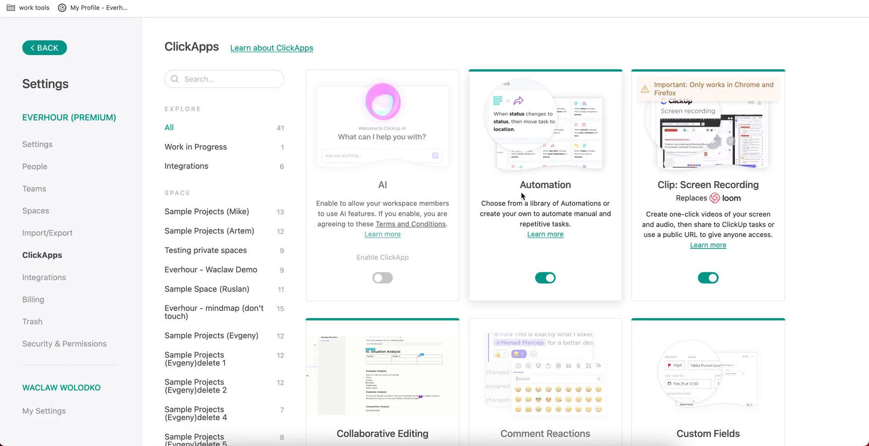
Scroll through the enabled ClickApps, including Automation, Custom Fields and Dashboards
{"action": "scroll", "scroll_direction": "down", "scroll_amount": 3}
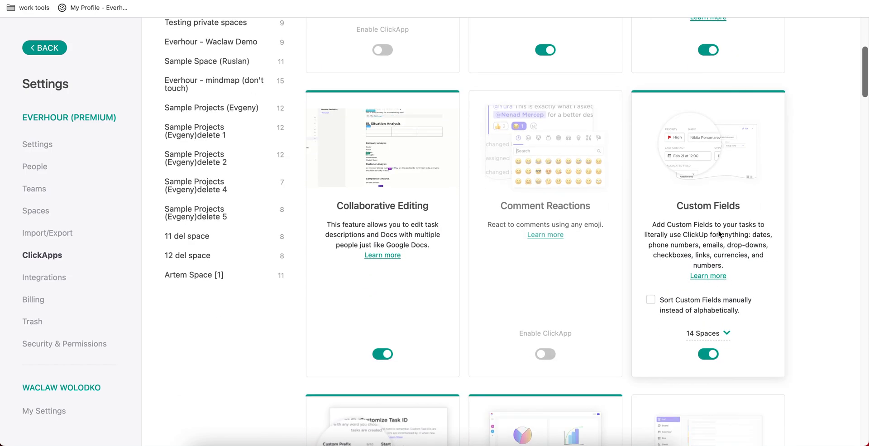
{"action": "scroll", "scroll_direction": "down", "scroll_amount": 3}
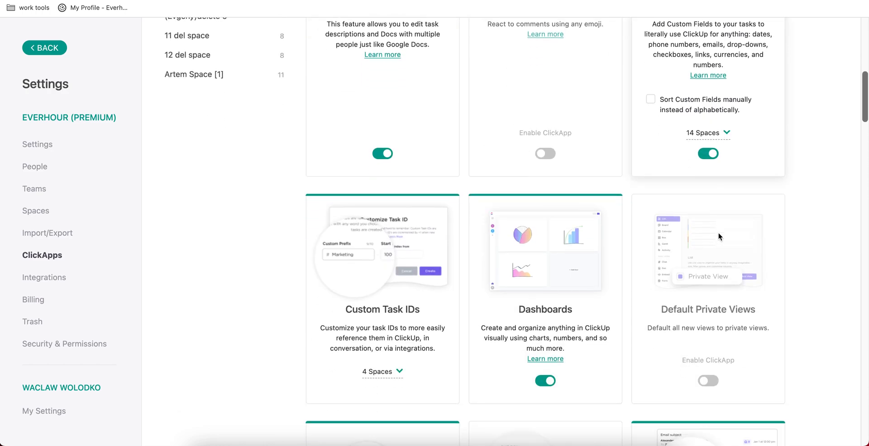
{"action": "scroll", "scroll_direction": "down", "scroll_amount": 3}
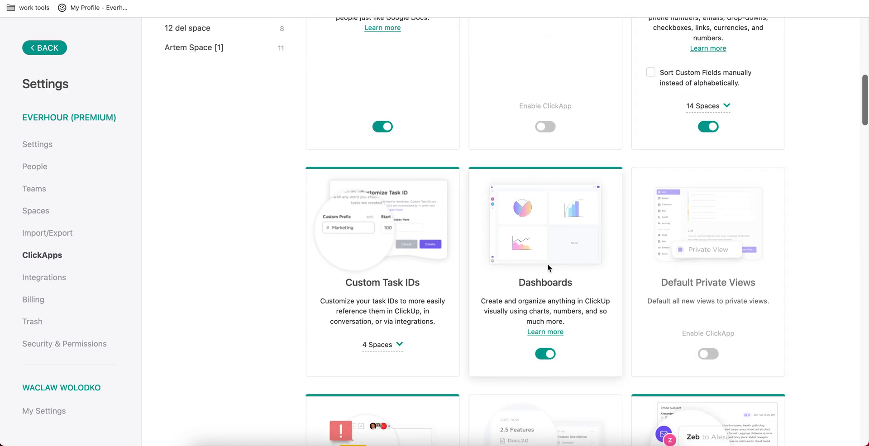
{"action": "scroll", "scroll_direction": "down", "scroll_amount": 3}
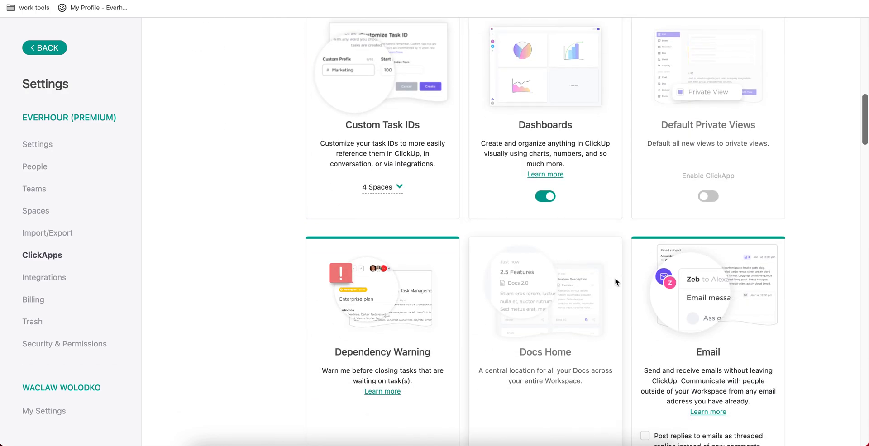
{"action": "scroll", "scroll_direction": "up", "scroll_amount": 3}
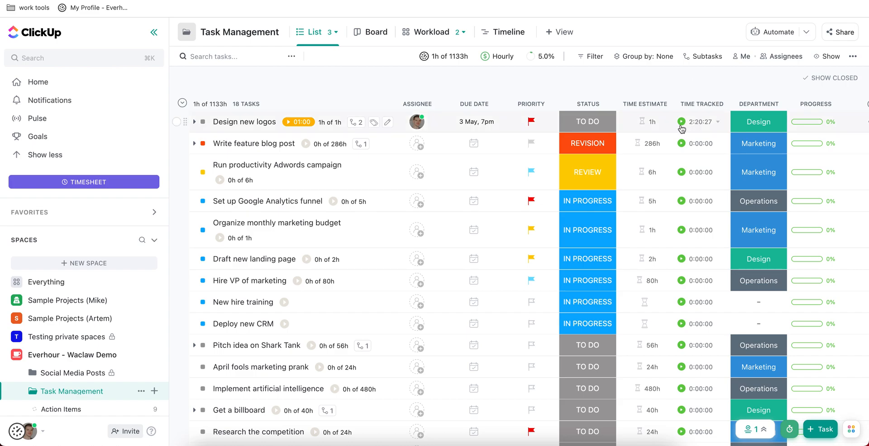
Try the Range, Manual and Timer modes for Design new logos, then dismiss without logging time
{"action": "left_click", "coordinate": [715, 121]}
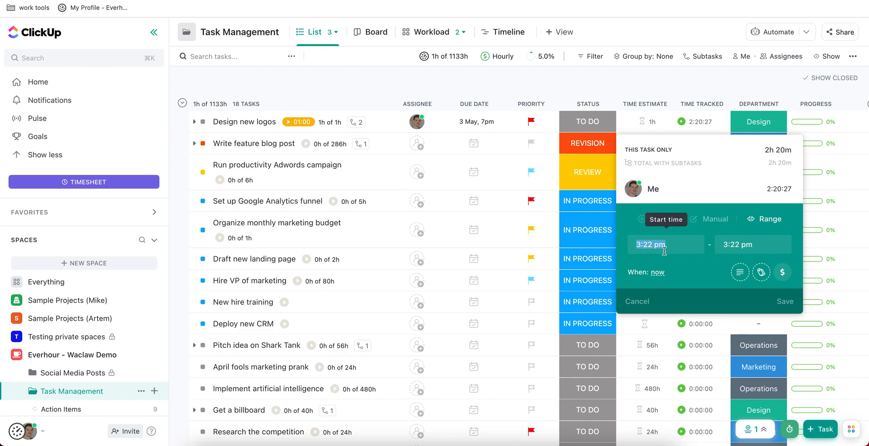
{"action": "left_click", "coordinate": [715, 219]}
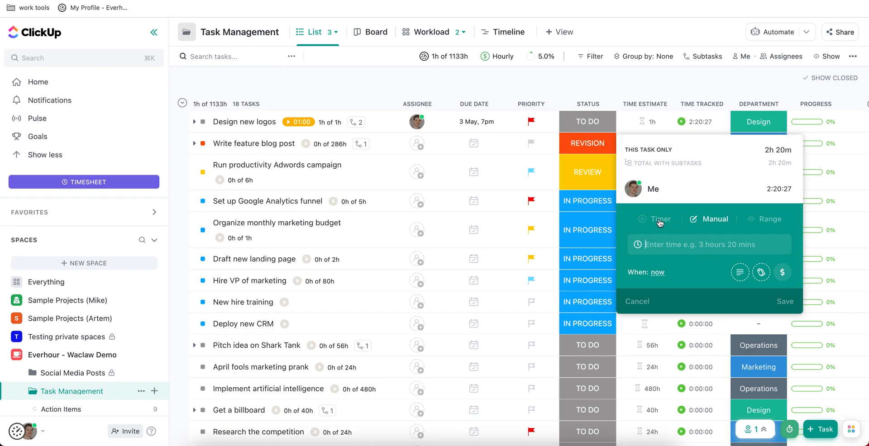
{"action": "left_click", "coordinate": [657, 219]}
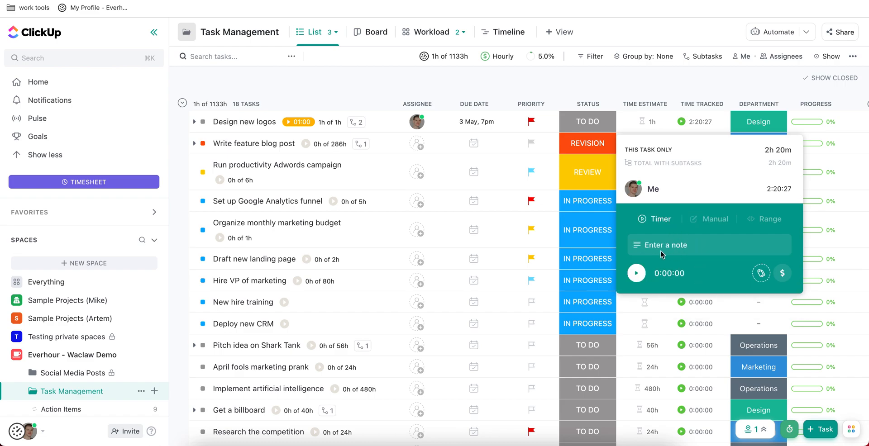
{"action": "mouse_move", "coordinate": [782, 273]}
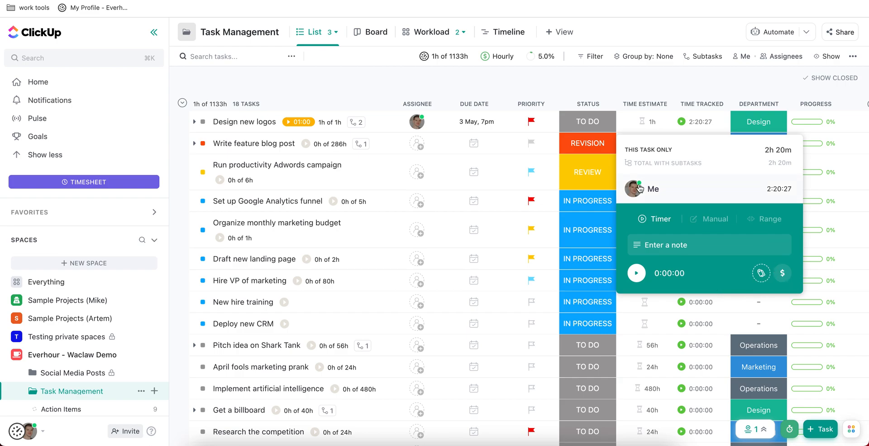
{"action": "left_click", "coordinate": [685, 79]}
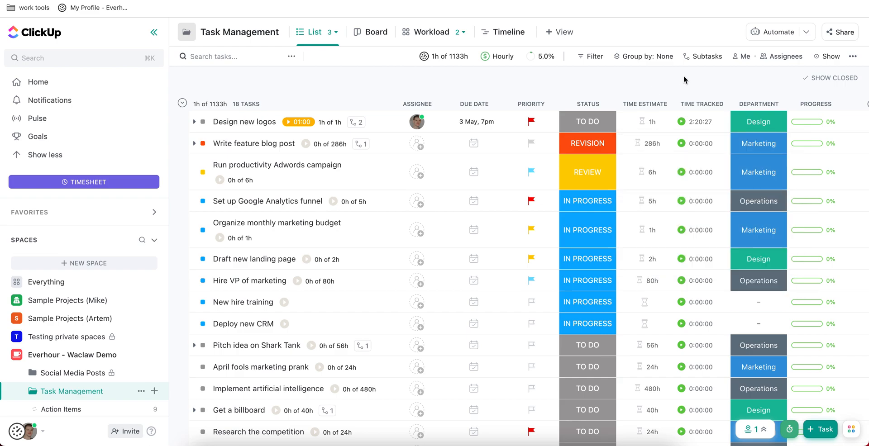
Check the 1h time estimate on Design new logos and reveal My Private Dashboards
{"action": "left_click", "coordinate": [648, 121]}
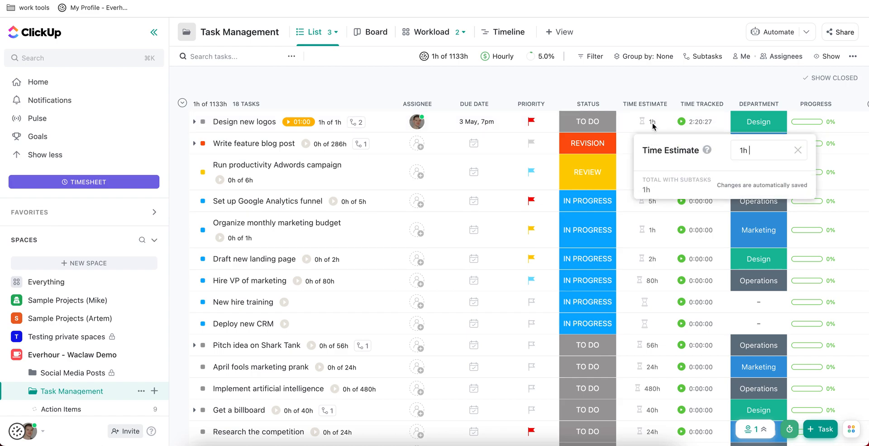
{"action": "mouse_move", "coordinate": [662, 192]}
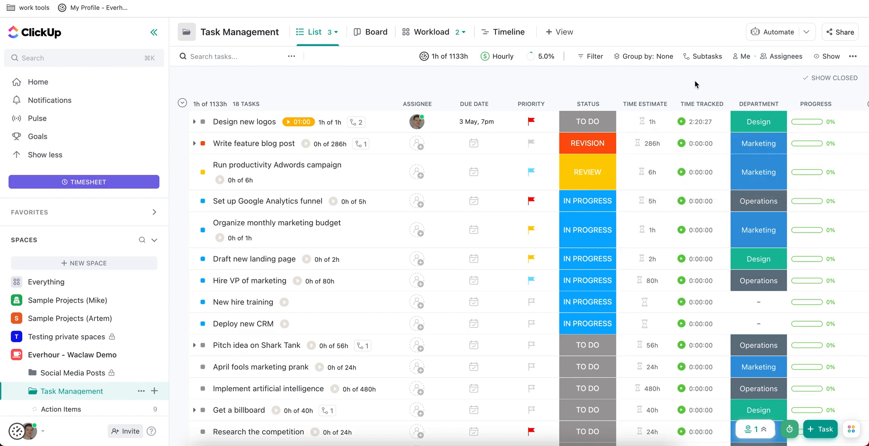
{"action": "mouse_move", "coordinate": [80, 248]}
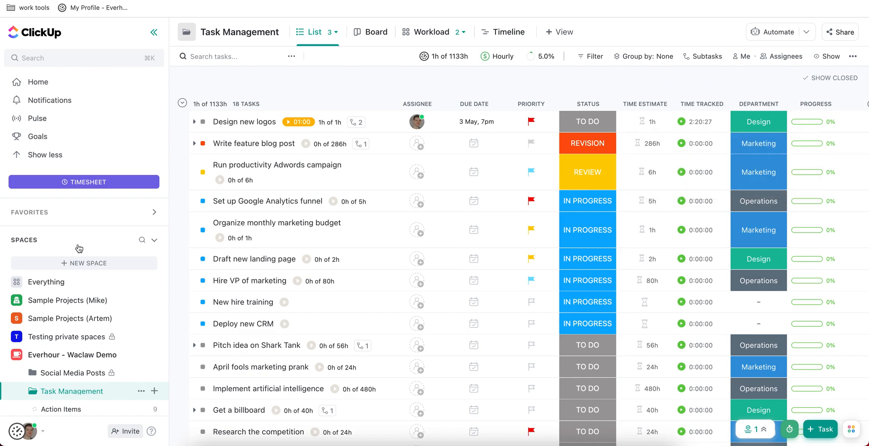
{"action": "left_click", "coordinate": [155, 240]}
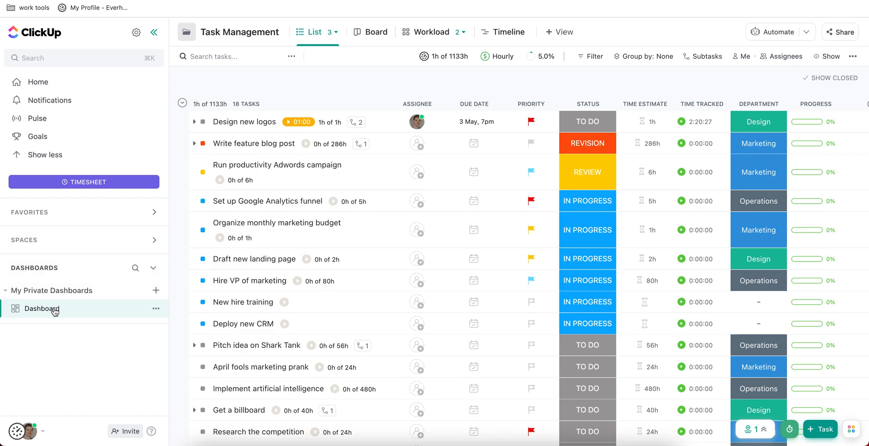
{"action": "left_click", "coordinate": [42, 308]}
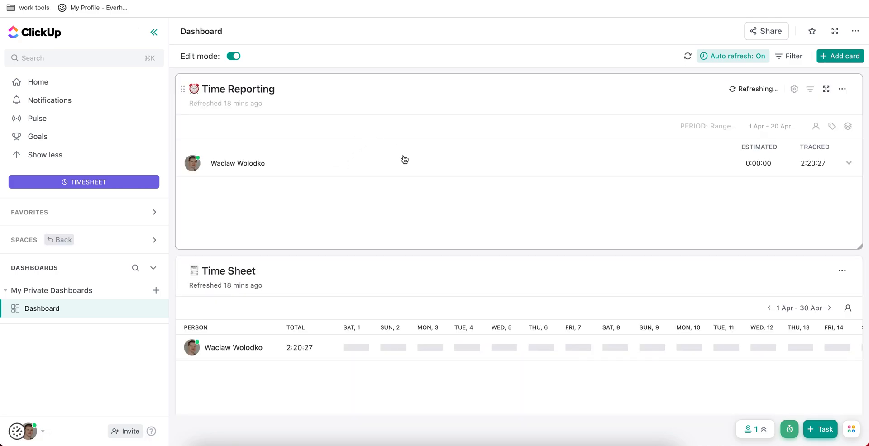
{"action": "mouse_move", "coordinate": [385, 193]}
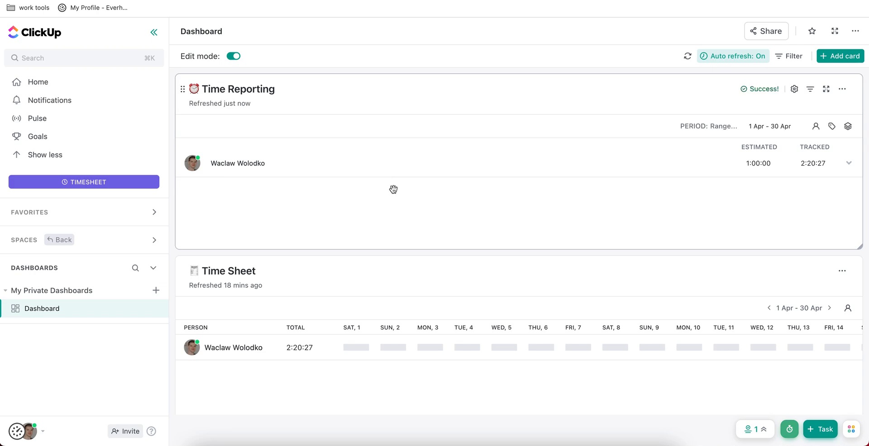
{"action": "mouse_move", "coordinate": [735, 170]}
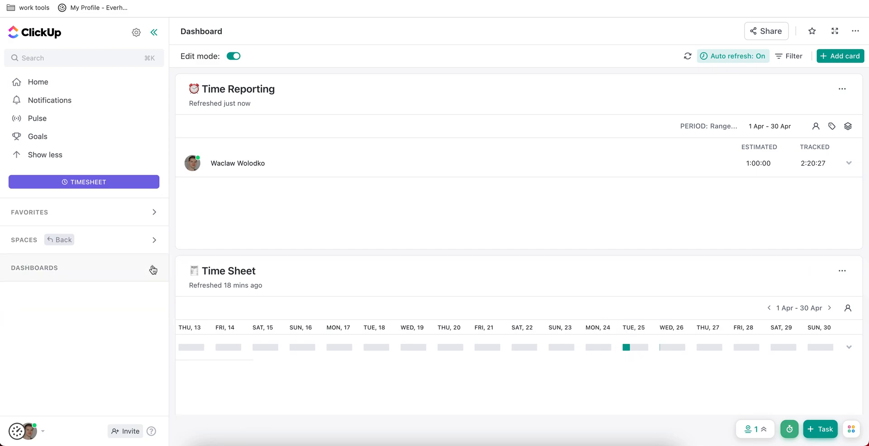
{"action": "mouse_move", "coordinate": [59, 240]}
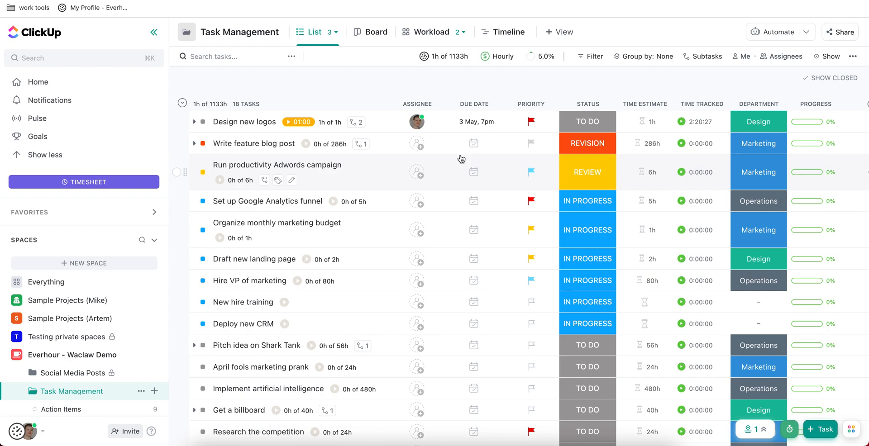
{"action": "mouse_move", "coordinate": [348, 76]}
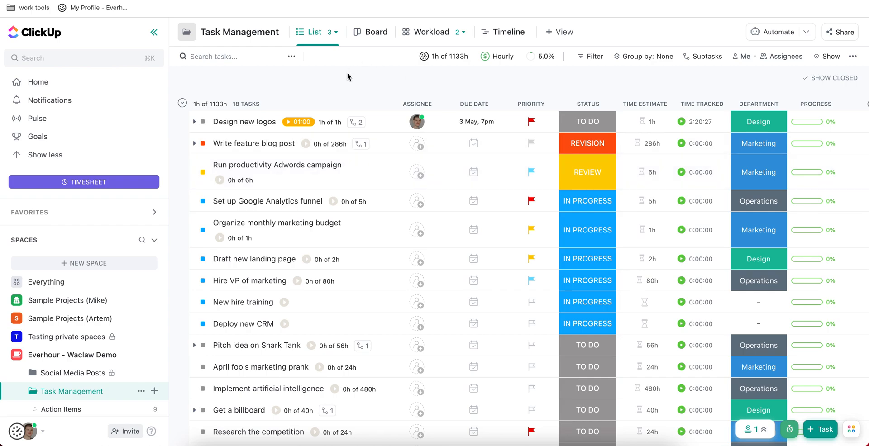
{"action": "mouse_move", "coordinate": [358, 90]}
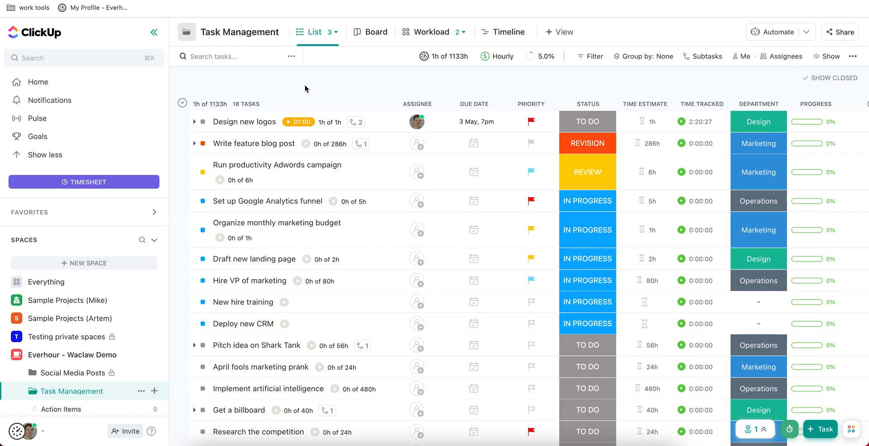
{"action": "left_click", "coordinate": [195, 122]}
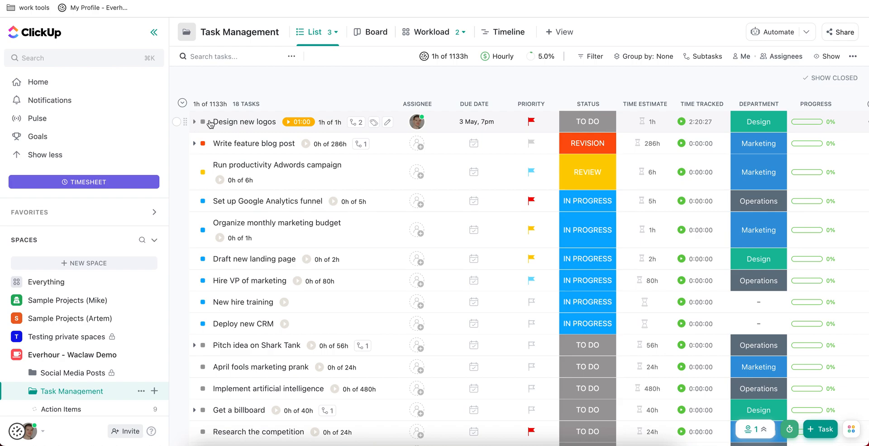
{"action": "mouse_move", "coordinate": [359, 84]}
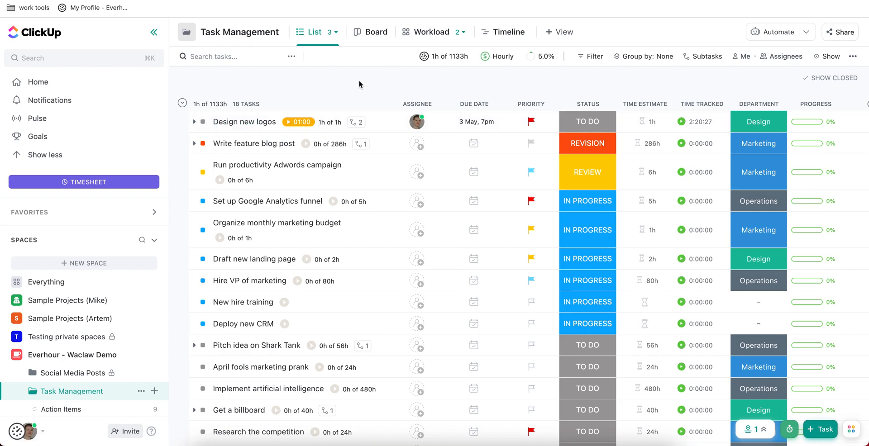
{"action": "mouse_move", "coordinate": [376, 81]}
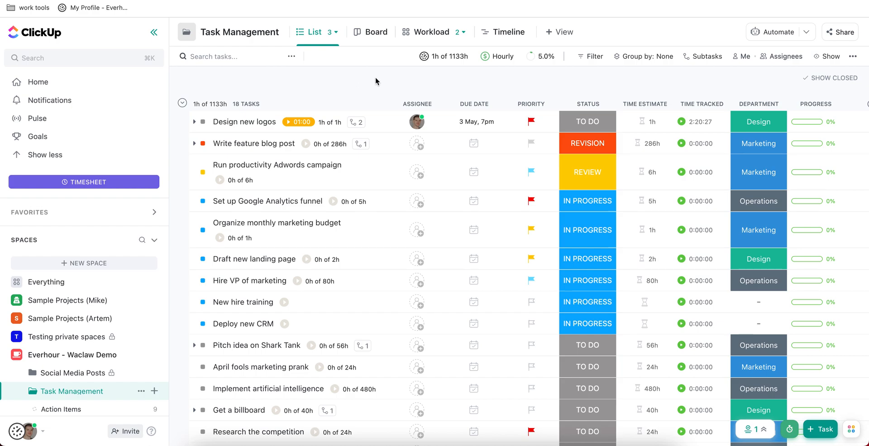
{"action": "mouse_move", "coordinate": [639, 128]}
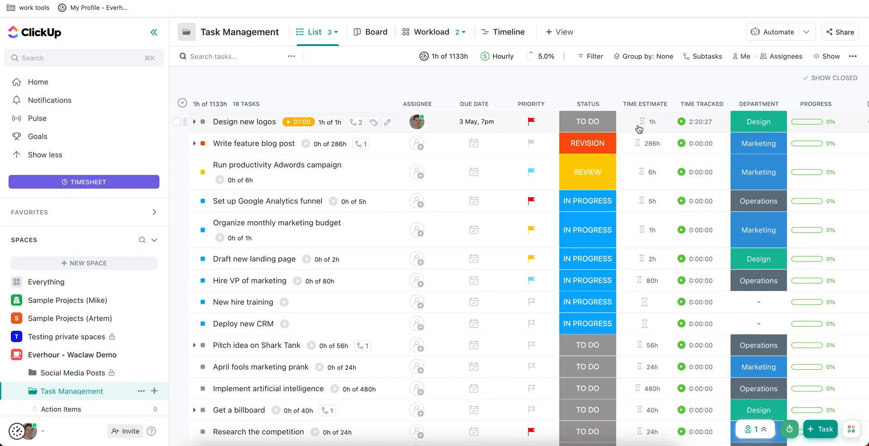
{"action": "mouse_move", "coordinate": [653, 87]}
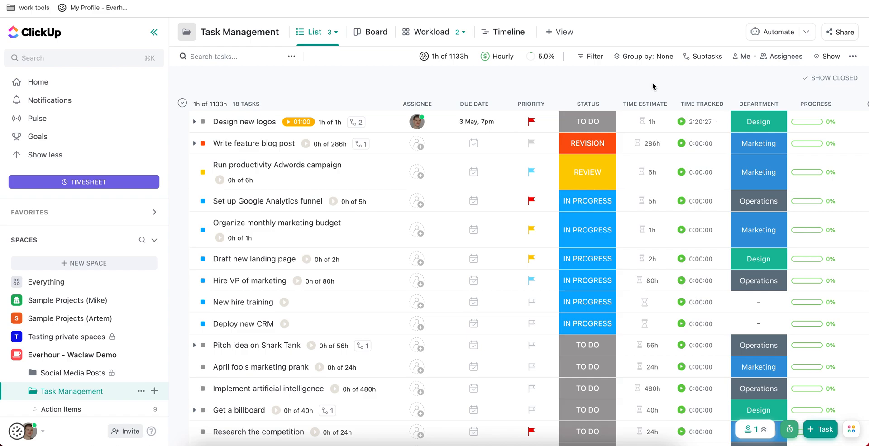
{"action": "mouse_move", "coordinate": [244, 121]}
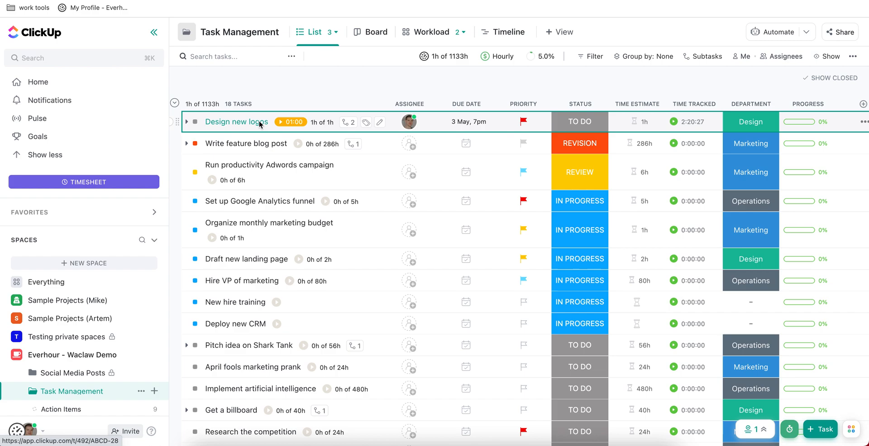
{"action": "left_click", "coordinate": [237, 121]}
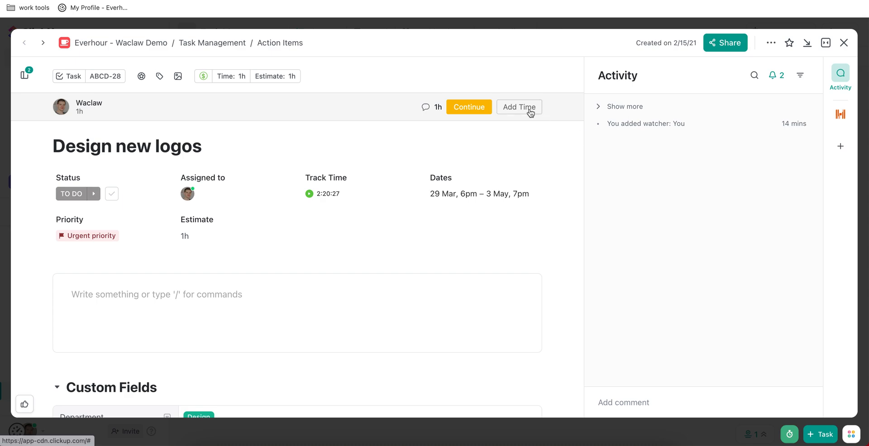
{"action": "left_click", "coordinate": [518, 107]}
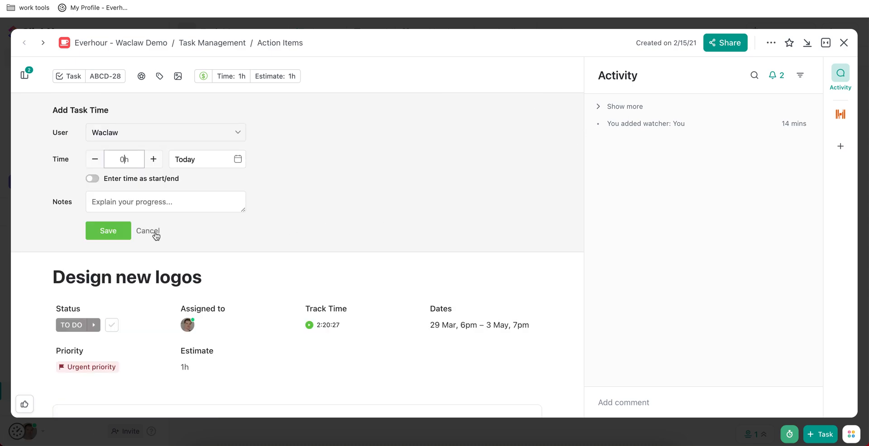
{"action": "left_click", "coordinate": [147, 231]}
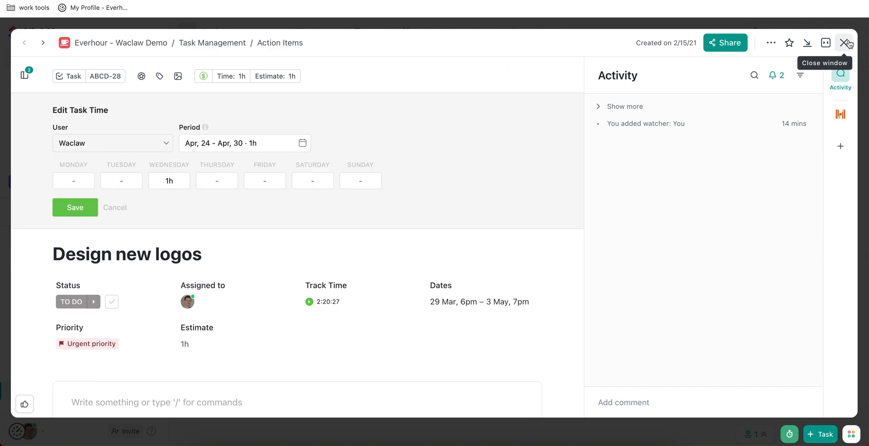
{"action": "left_click", "coordinate": [846, 42]}
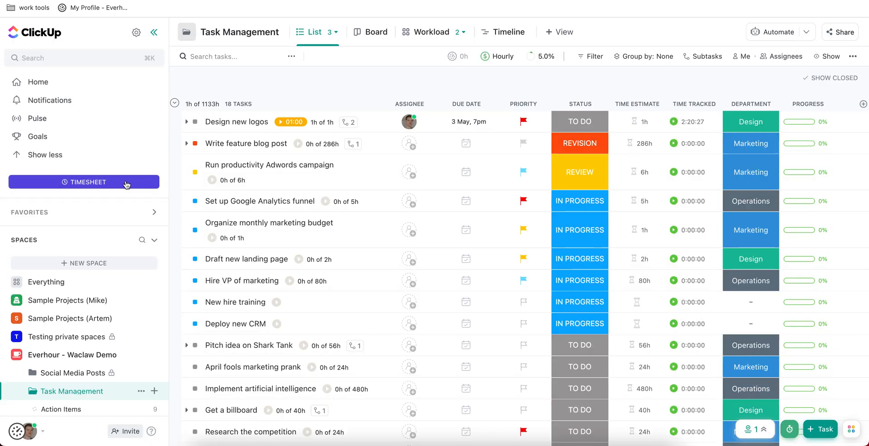
View the weekly Everhour timesheet with 1:00 on Design new logos, then dismiss it
{"action": "left_click", "coordinate": [84, 182]}
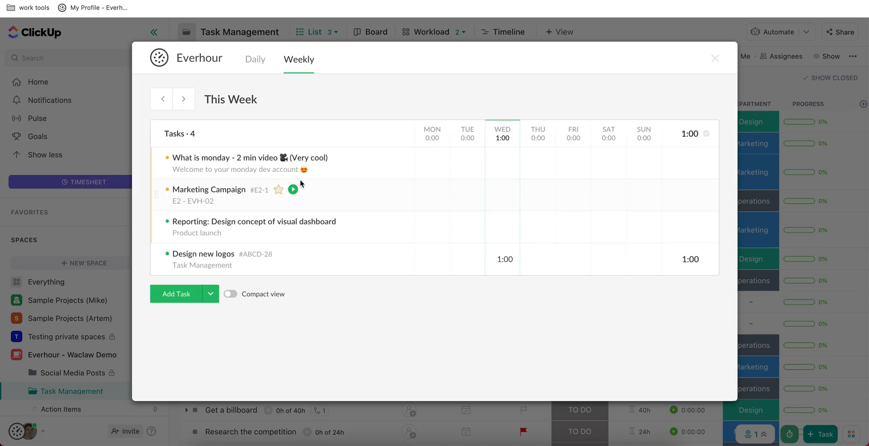
{"action": "mouse_move", "coordinate": [714, 58]}
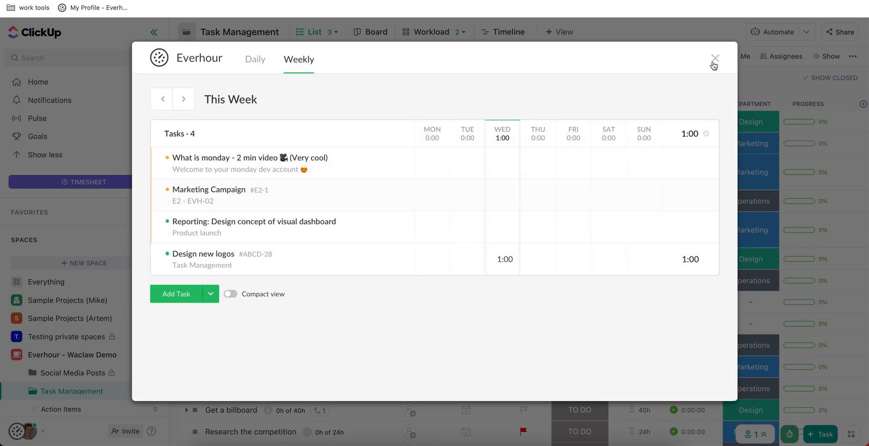
{"action": "left_click", "coordinate": [715, 59]}
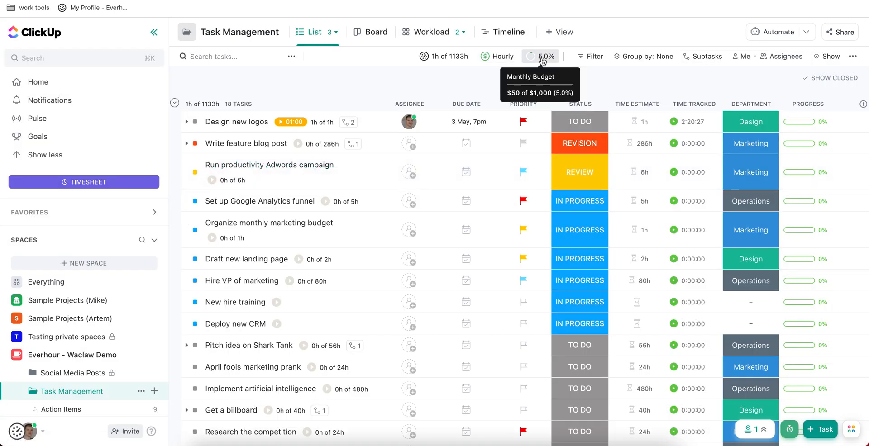
{"action": "left_click", "coordinate": [546, 56]}
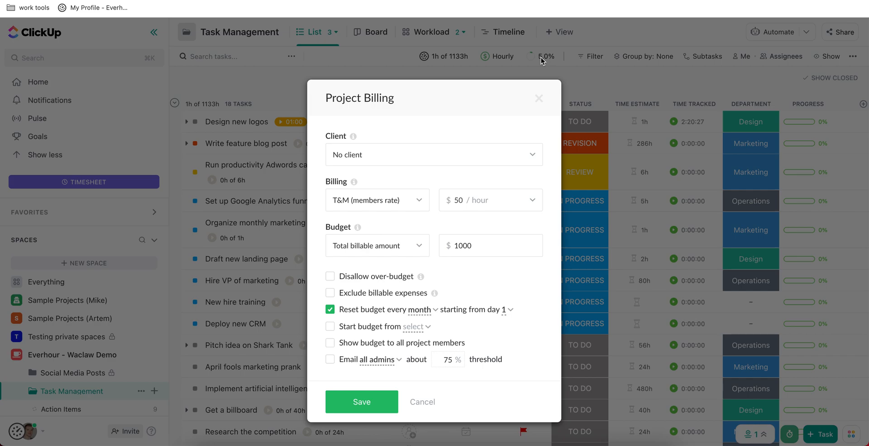
{"action": "mouse_move", "coordinate": [460, 209]}
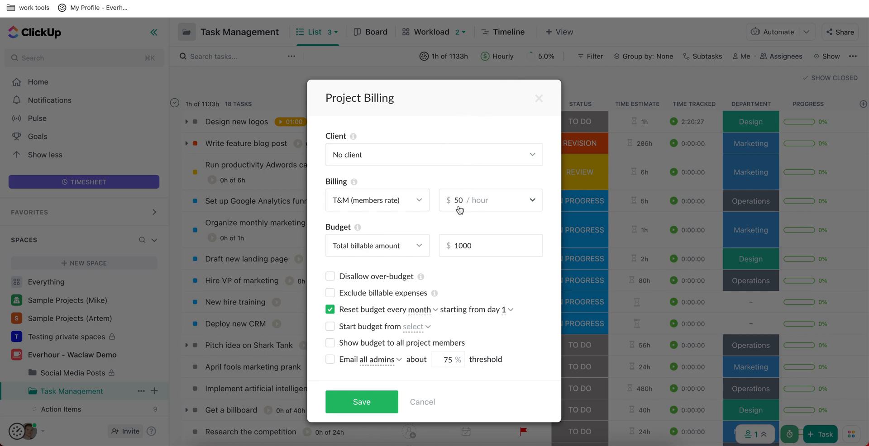
{"action": "mouse_move", "coordinate": [383, 258]}
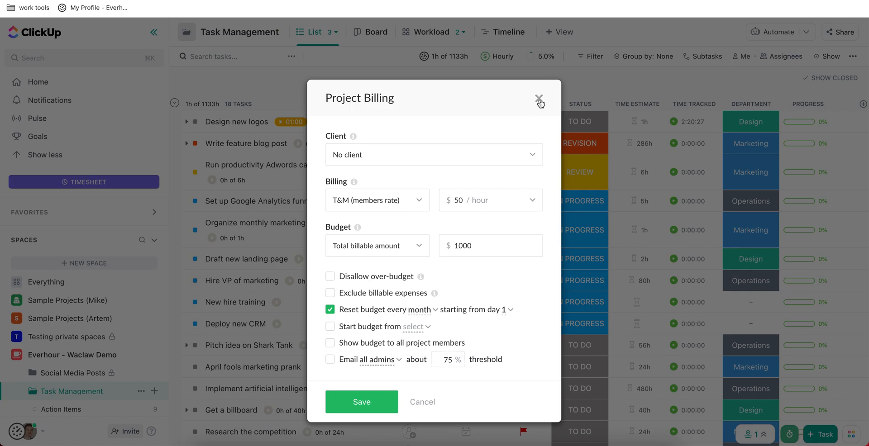
{"action": "left_click", "coordinate": [538, 98]}
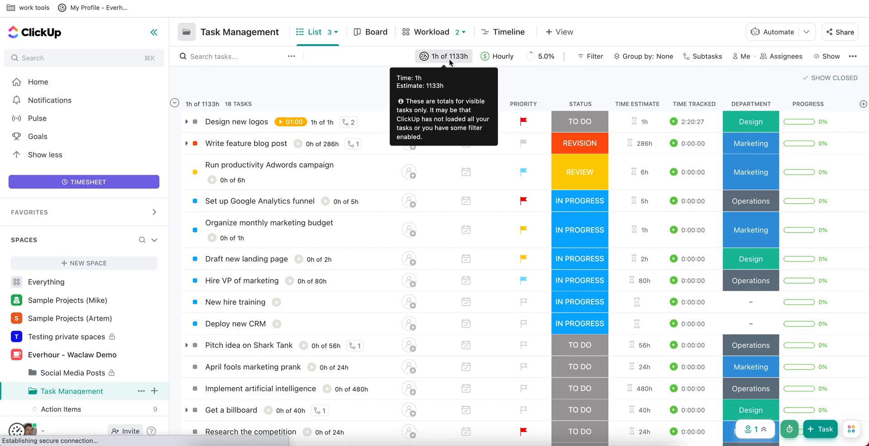
View the project's Everhour Summary: 1h tracked, $50 billable, $25 profit, monthly chart
{"action": "left_click", "coordinate": [443, 56]}
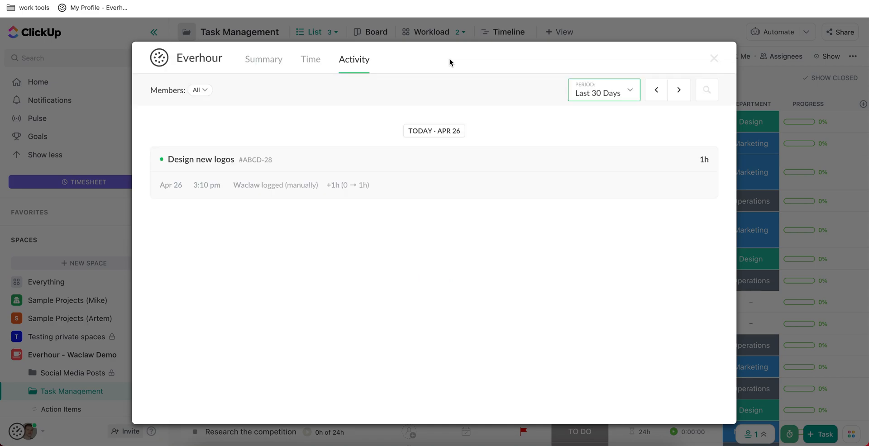
{"action": "left_click", "coordinate": [264, 59]}
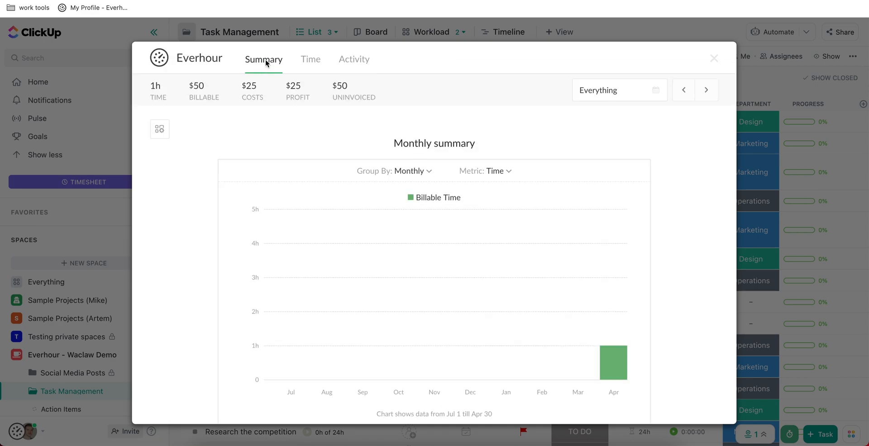
{"action": "mouse_move", "coordinate": [477, 340]}
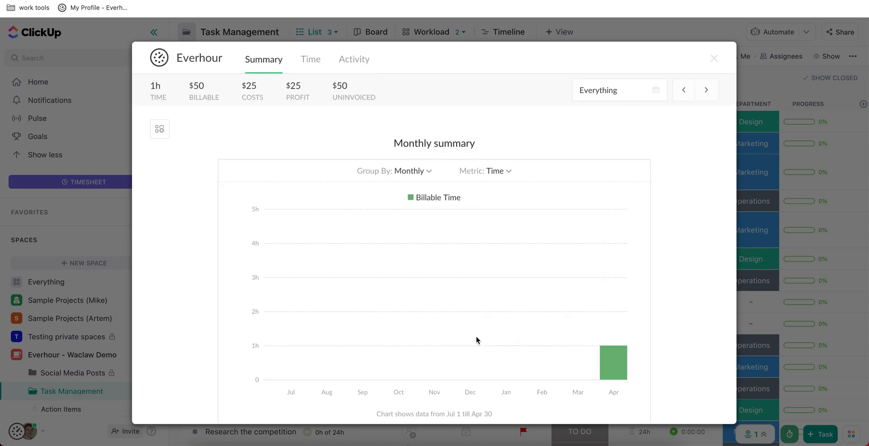
{"action": "mouse_move", "coordinate": [390, 118]}
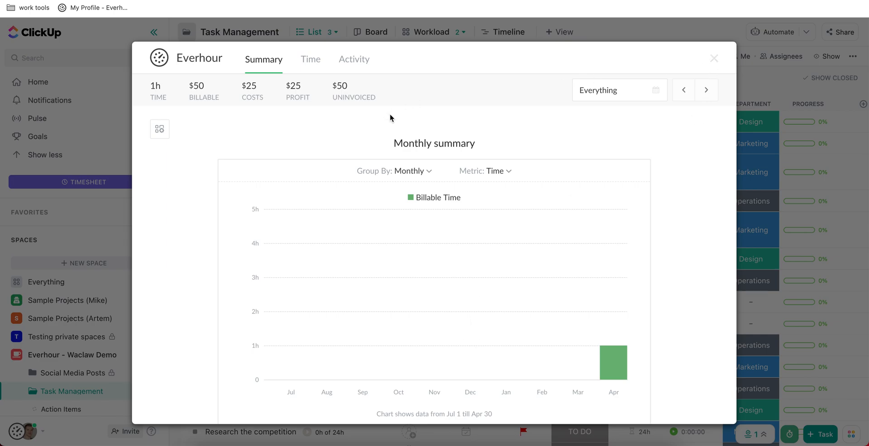
{"action": "scroll", "scroll_direction": "down", "scroll_amount": 3}
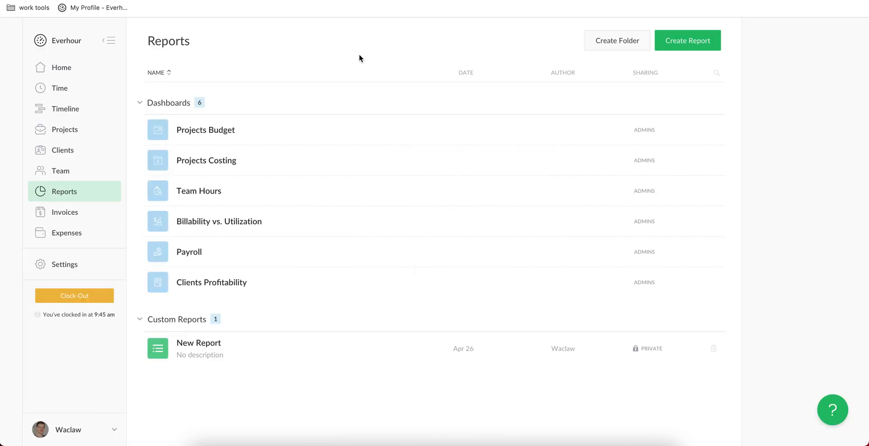
{"action": "mouse_move", "coordinate": [234, 139]}
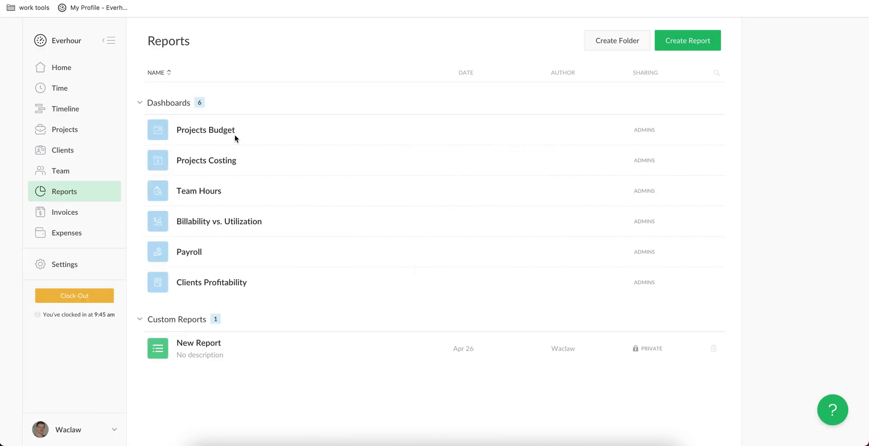
{"action": "left_click", "coordinate": [205, 130]}
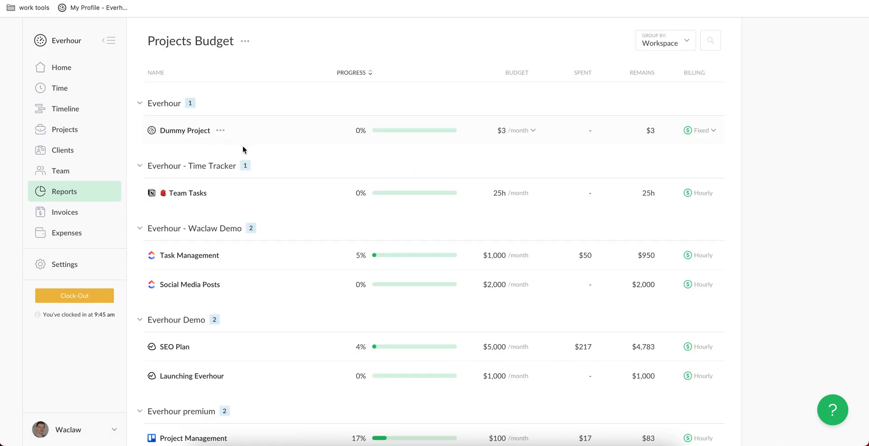
{"action": "scroll", "scroll_direction": "down", "scroll_amount": 3}
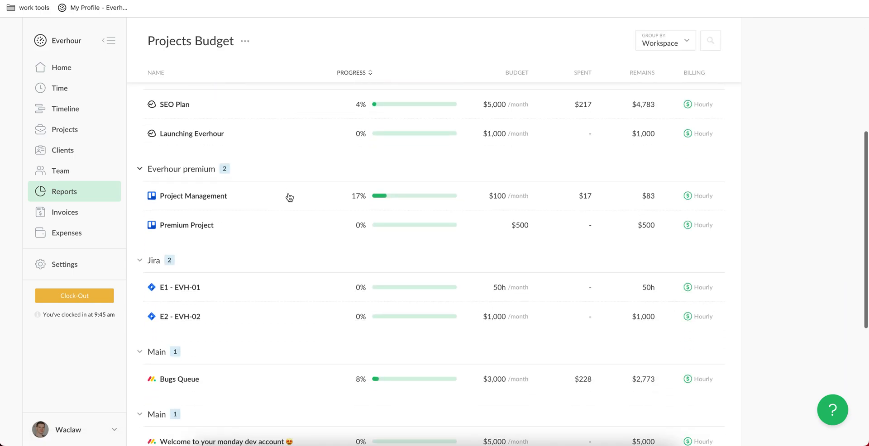
{"action": "scroll", "scroll_direction": "down", "scroll_amount": 3}
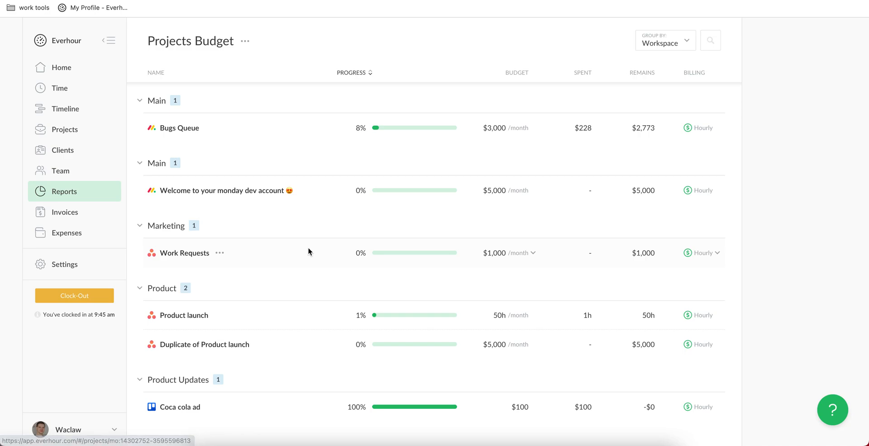
{"action": "scroll", "scroll_direction": "down", "scroll_amount": 3}
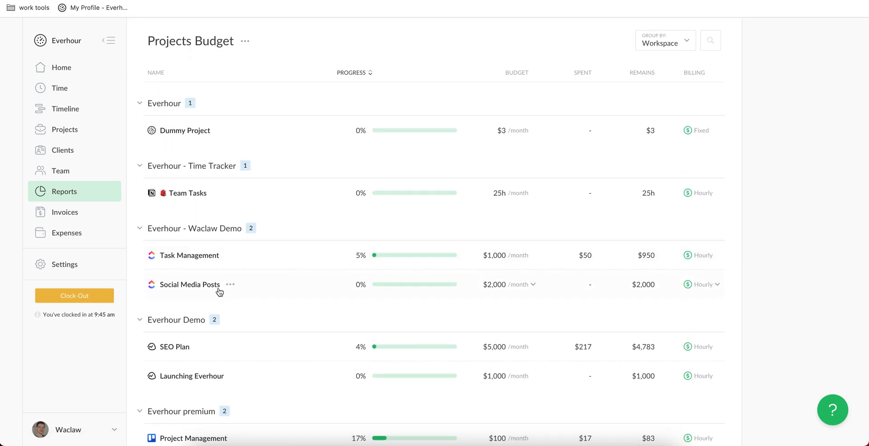
{"action": "mouse_move", "coordinate": [89, 231]}
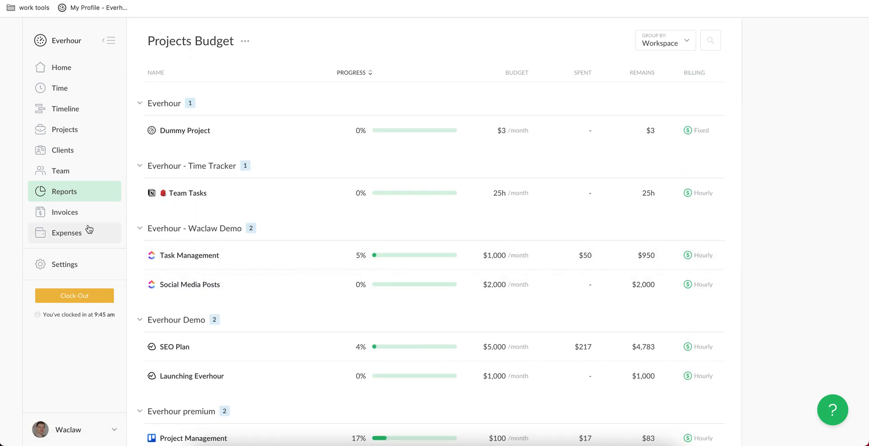
{"action": "left_click", "coordinate": [64, 192]}
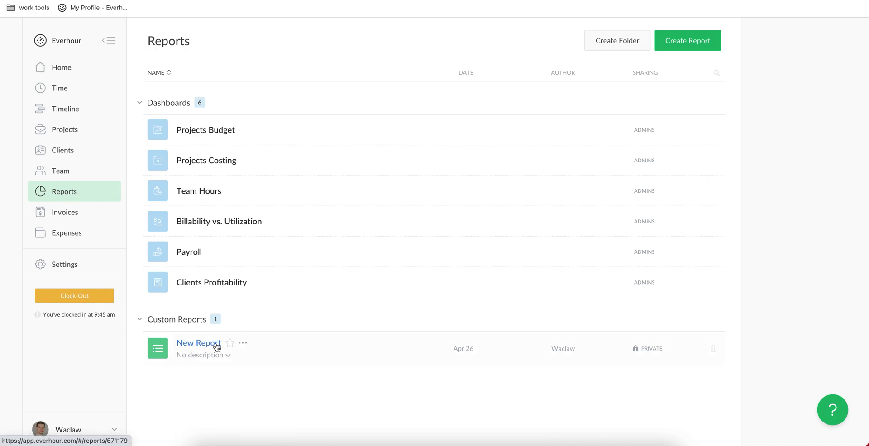
Open New Report under Custom Reports, showing 1h on Design new logos at $50
{"action": "left_click", "coordinate": [198, 343]}
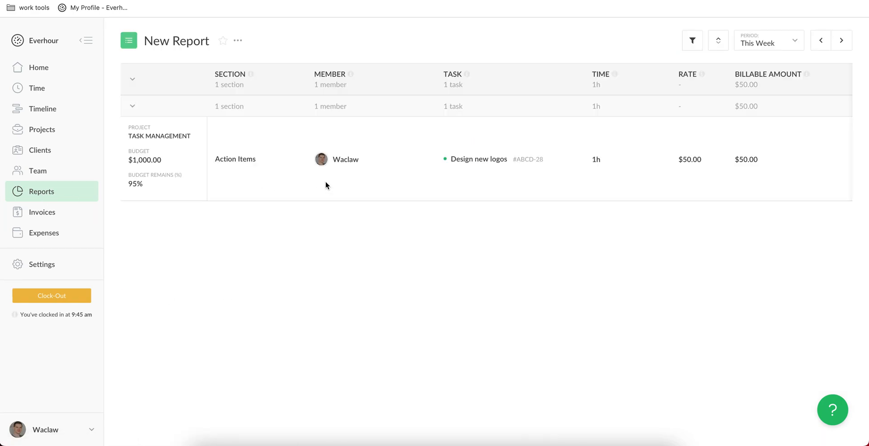
{"action": "mouse_move", "coordinate": [402, 224]}
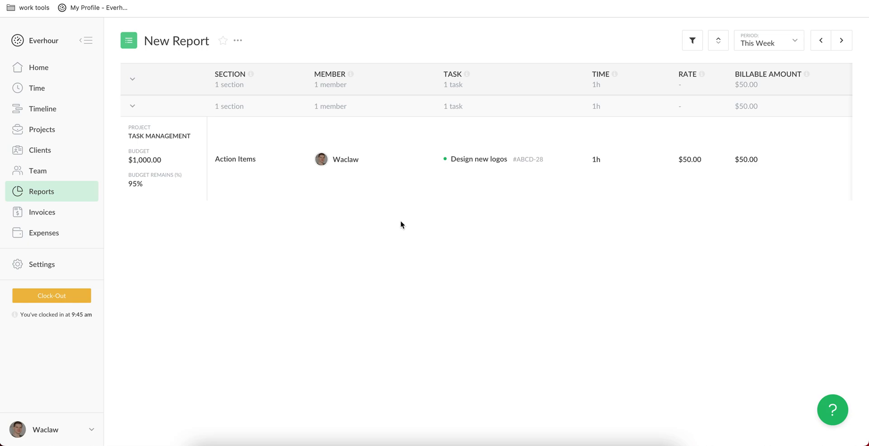
{"action": "mouse_move", "coordinate": [145, 185]}
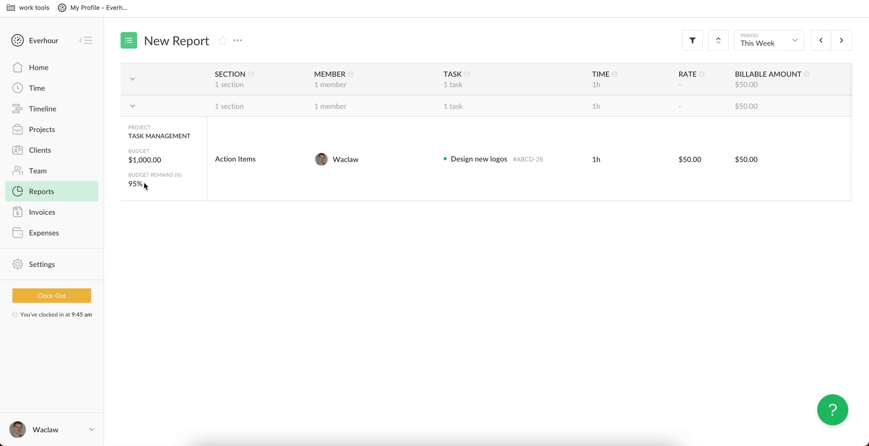
{"action": "mouse_move", "coordinate": [669, 175]}
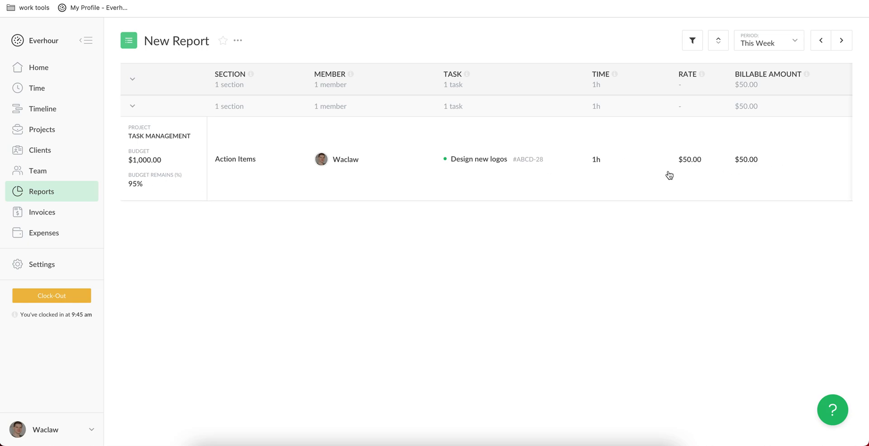
{"action": "mouse_move", "coordinate": [606, 200]}
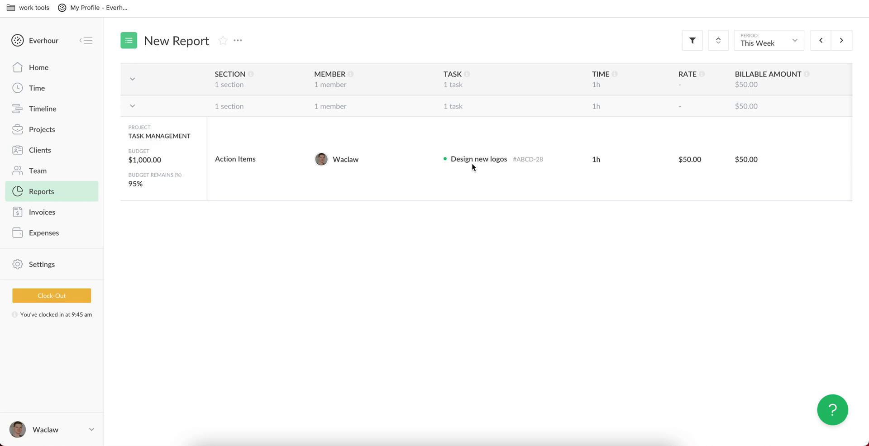
{"action": "mouse_move", "coordinate": [224, 158]}
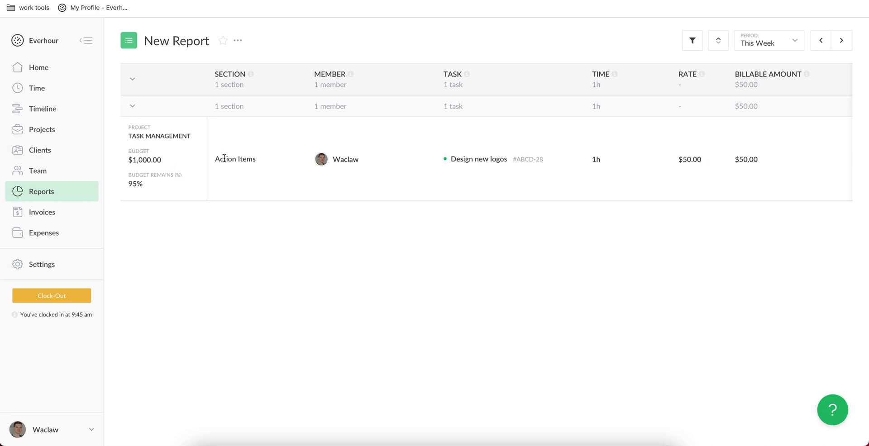
{"action": "mouse_move", "coordinate": [380, 40]}
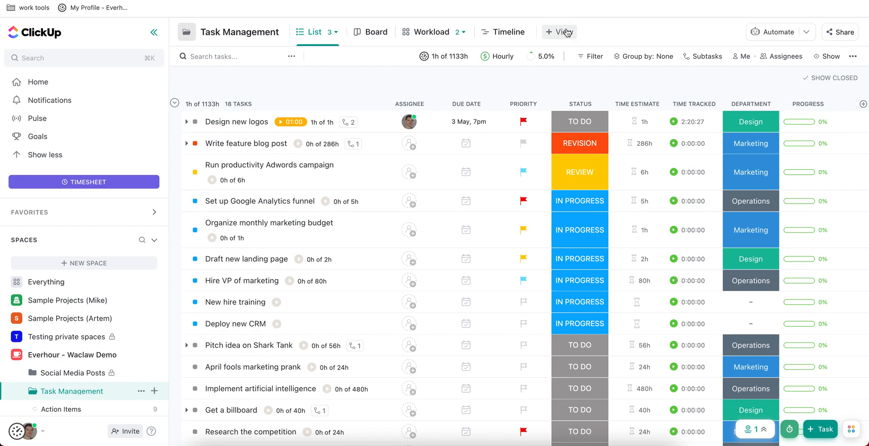
{"action": "mouse_move", "coordinate": [642, 21]}
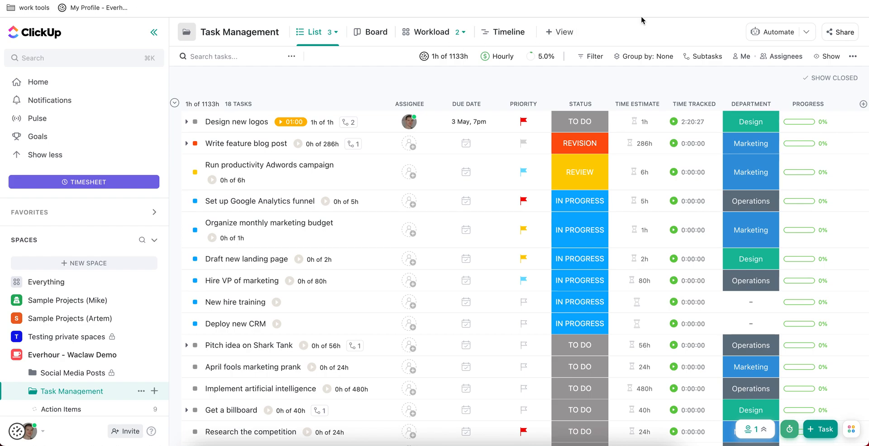